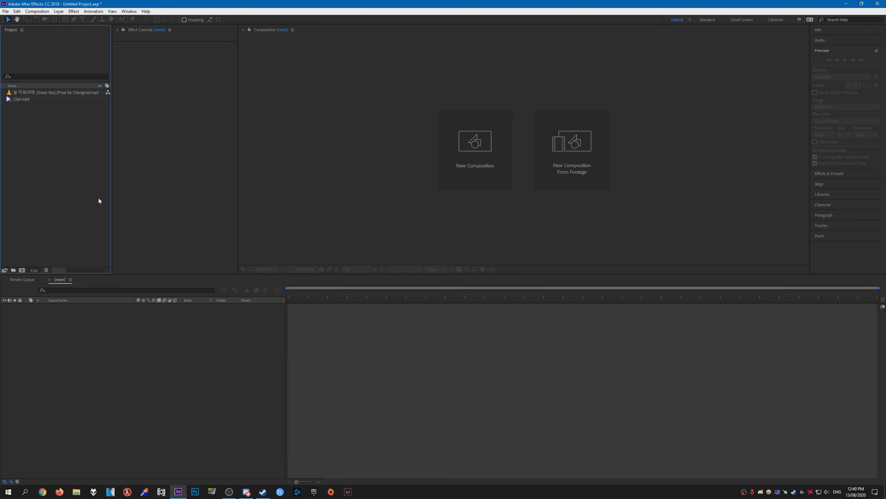
Step: Create a composition from Clip1.mp4 and lengthen its Duration in Composition Settings
{"action": "left_click", "coordinate": [21, 99]}
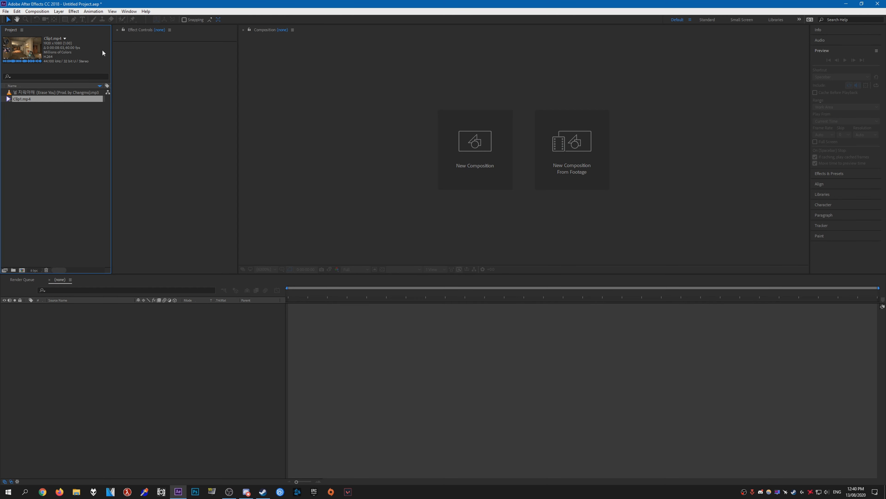
{"action": "mouse_move", "coordinate": [81, 51]}
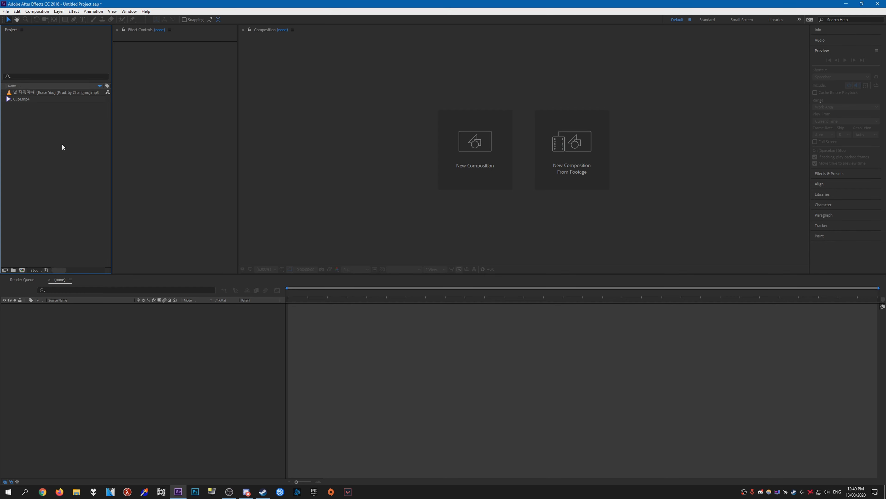
{"action": "mouse_move", "coordinate": [46, 115]}
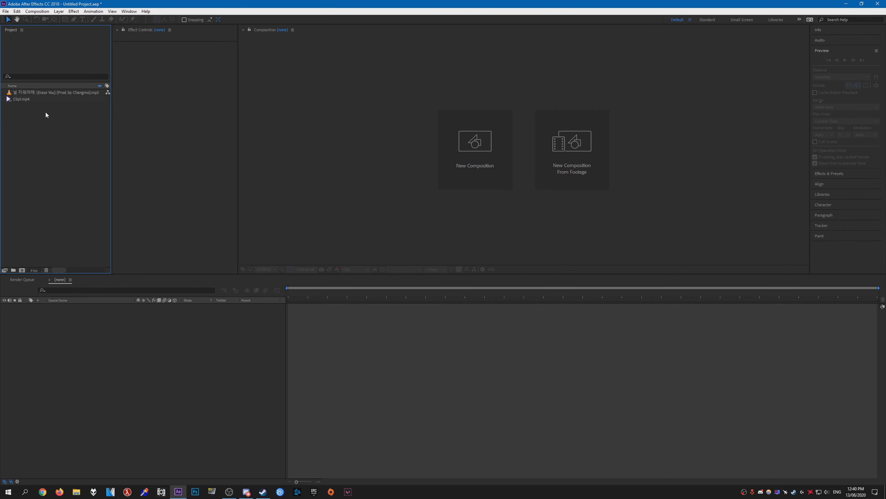
{"action": "left_click", "coordinate": [21, 99]}
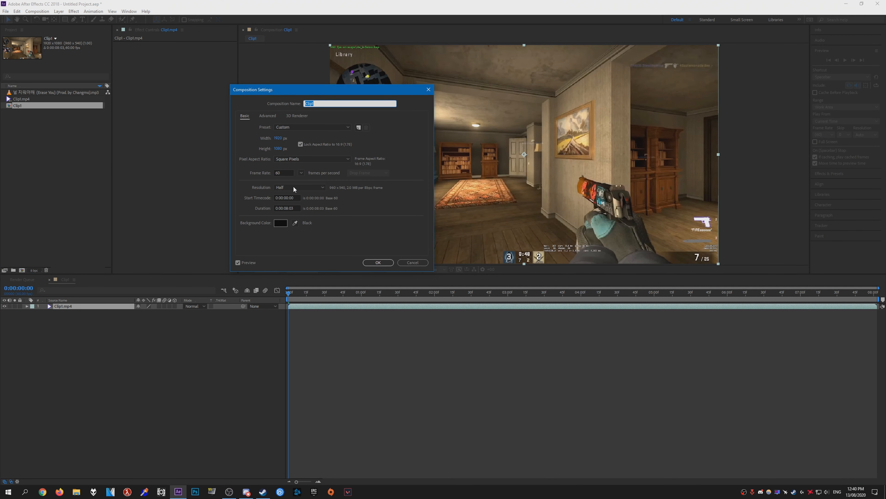
{"action": "left_click", "coordinate": [286, 208]}
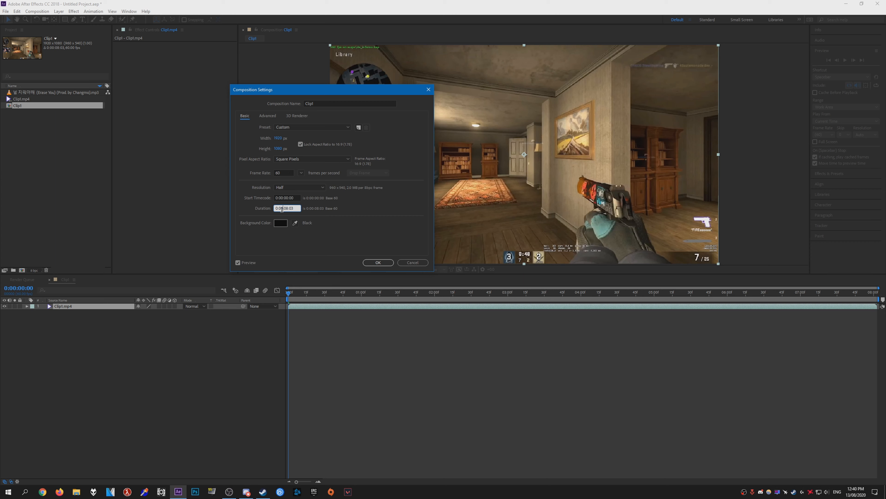
{"action": "left_click", "coordinate": [378, 262]}
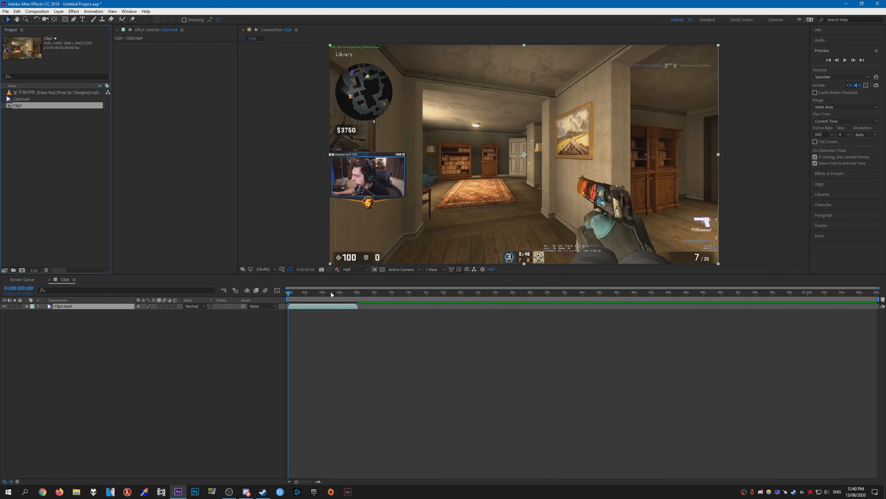
Step: Drop the song mp3 into the Clip1 comp and reveal its Audio waveform
{"action": "left_click", "coordinate": [54, 92]}
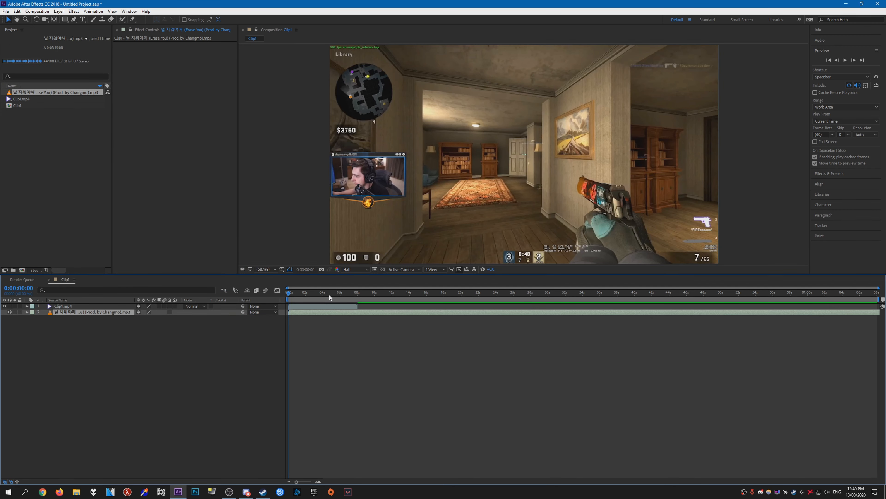
{"action": "left_click", "coordinate": [26, 312]}
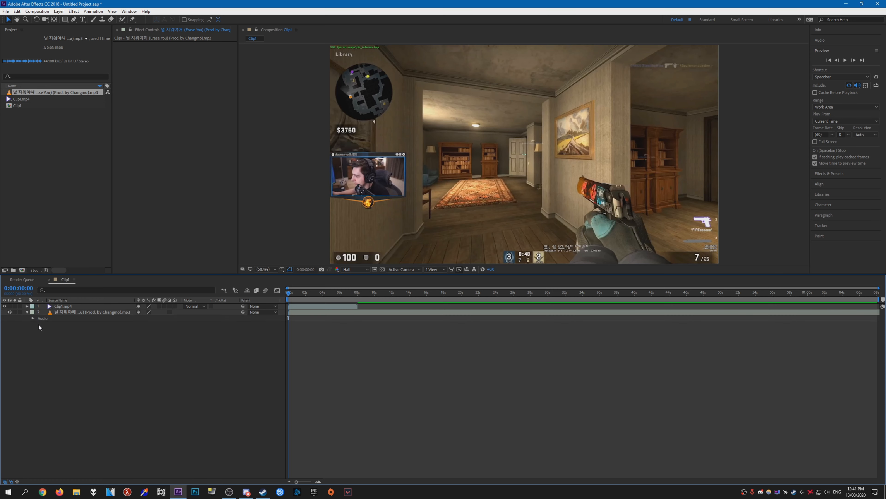
{"action": "left_click", "coordinate": [25, 318]}
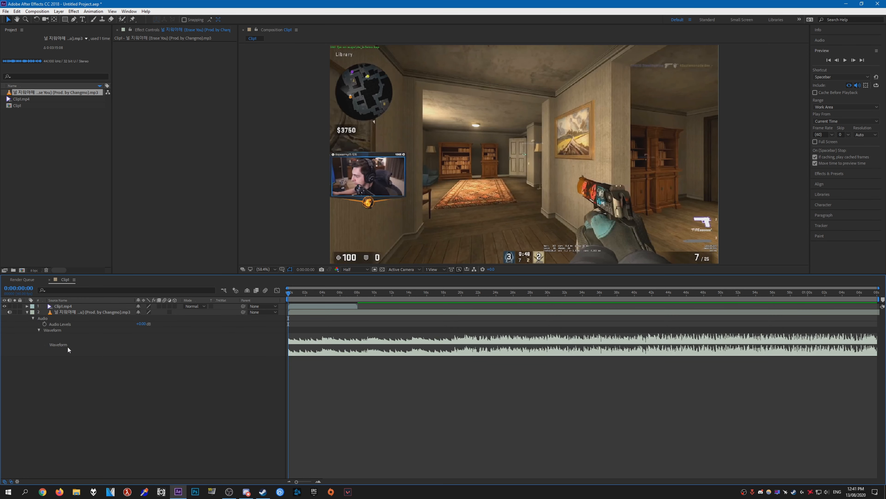
{"action": "mouse_move", "coordinate": [274, 413]}
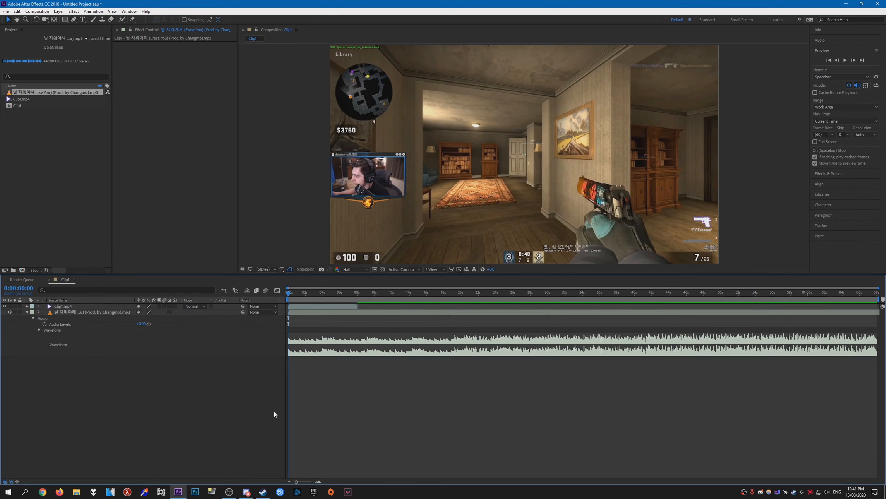
{"action": "mouse_move", "coordinate": [409, 295]}
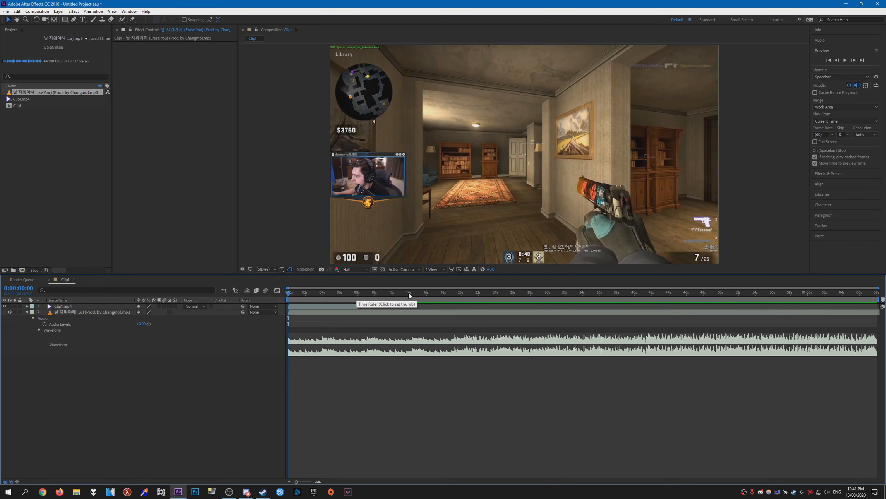
Step: Mark beats near 13 and 31 seconds, then delete the misplaced markers around 35 seconds
{"action": "left_click", "coordinate": [400, 293]}
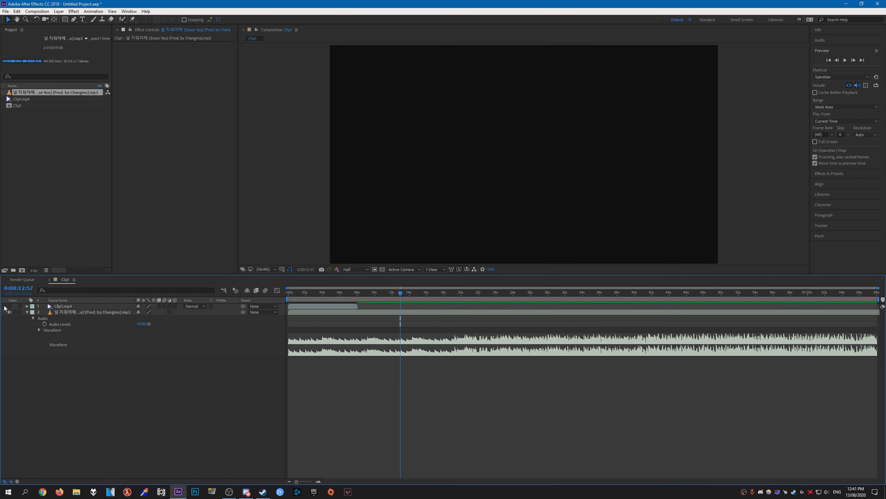
{"action": "left_click", "coordinate": [403, 292]}
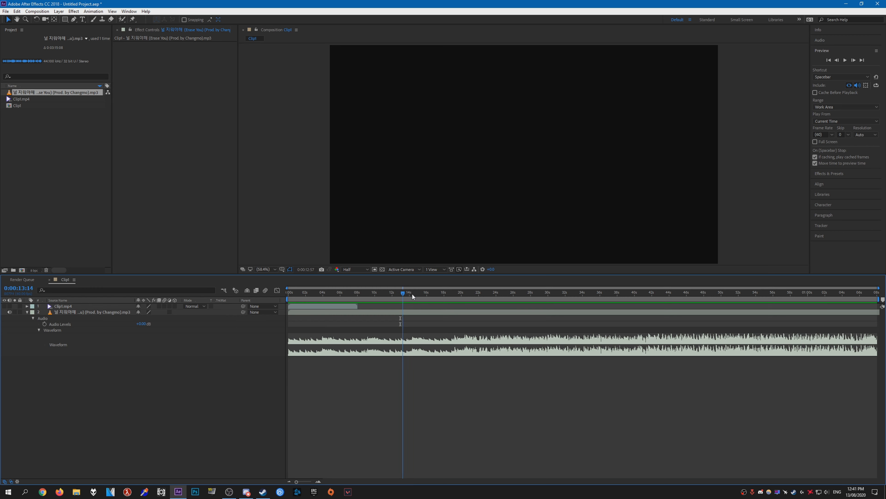
{"action": "left_click", "coordinate": [561, 292]}
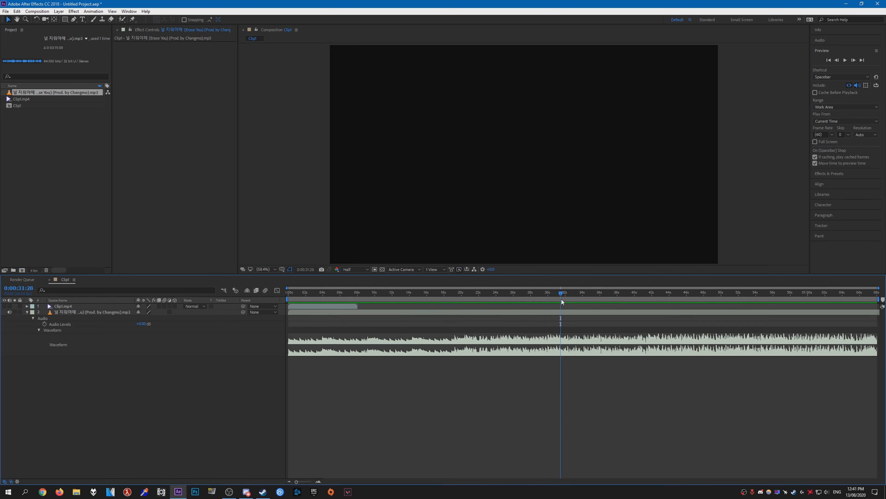
{"action": "mouse_move", "coordinate": [596, 363]}
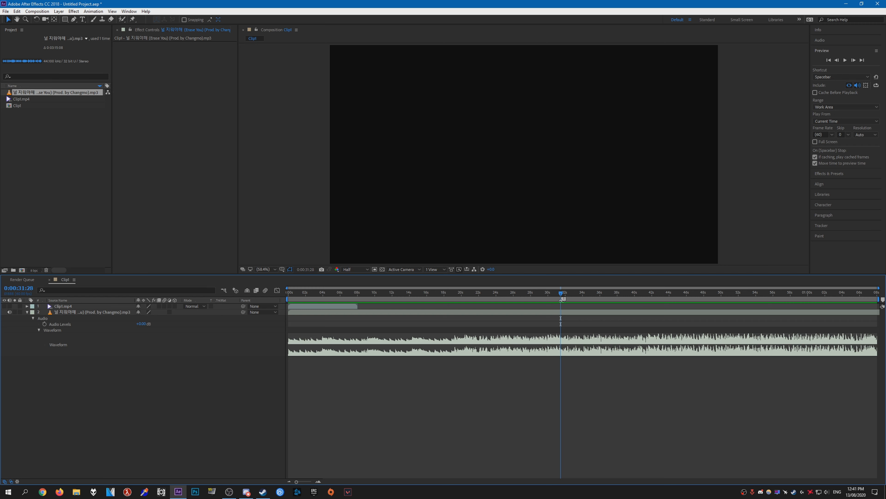
{"action": "mouse_move", "coordinate": [575, 299]}
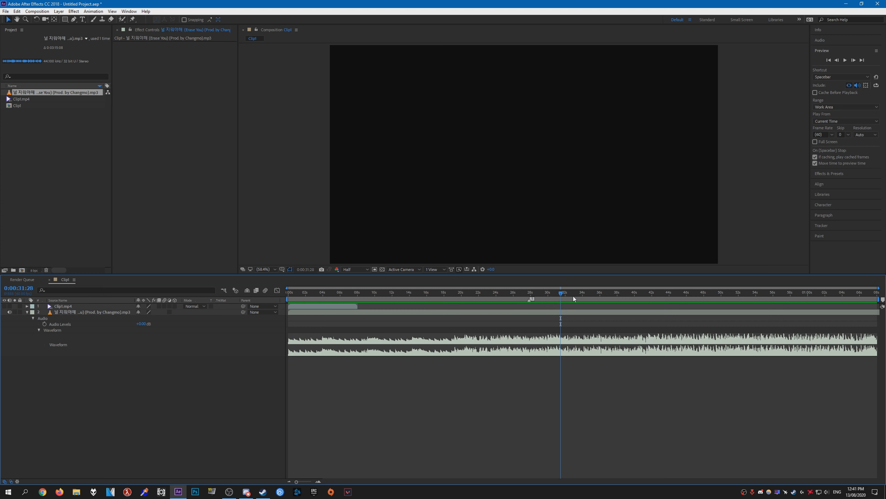
{"action": "left_click", "coordinate": [563, 292]}
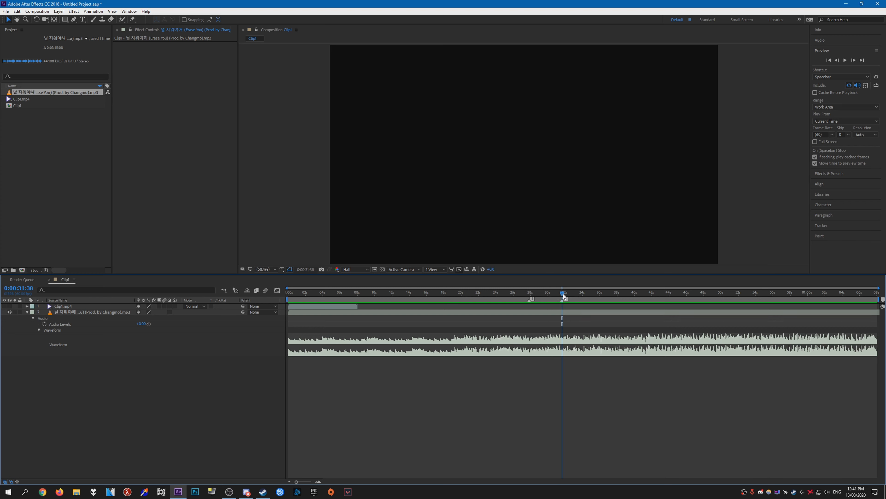
{"action": "right_click", "coordinate": [599, 299]}
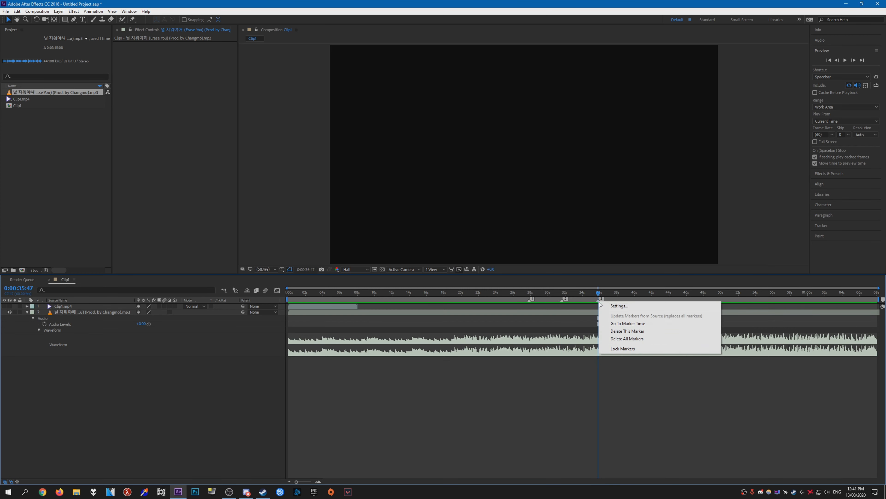
{"action": "left_click", "coordinate": [626, 338]}
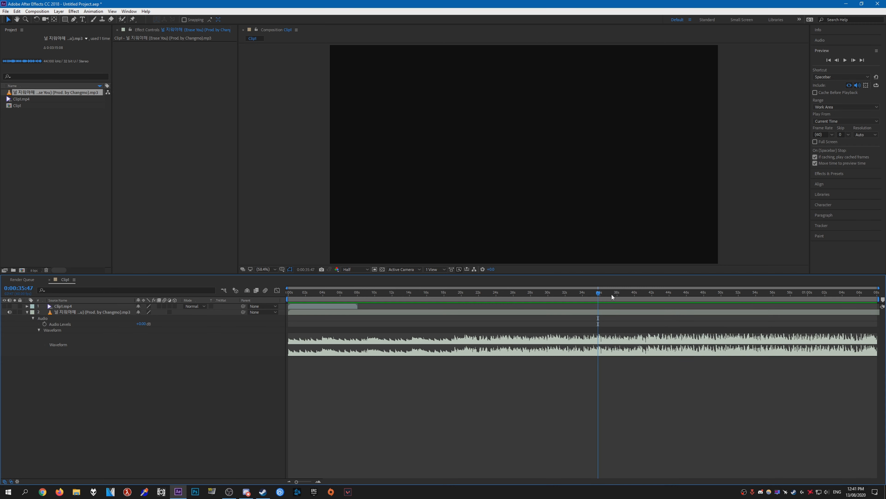
{"action": "mouse_move", "coordinate": [666, 306]}
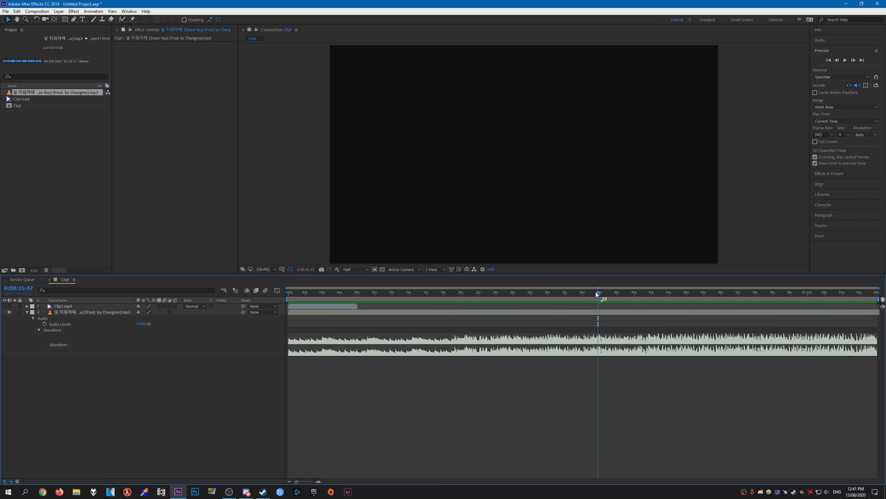
Step: Remove the wrong marker near 36 seconds and return to the start of the song
{"action": "left_click", "coordinate": [602, 292]}
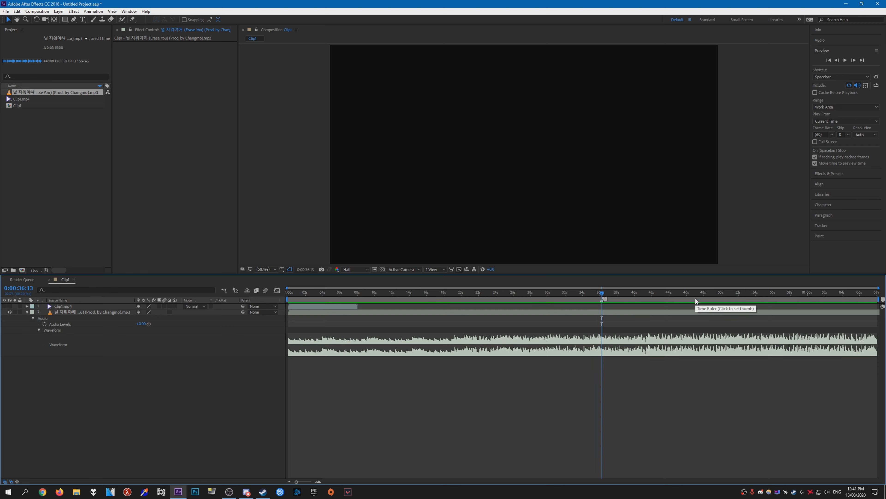
{"action": "mouse_move", "coordinate": [680, 308]}
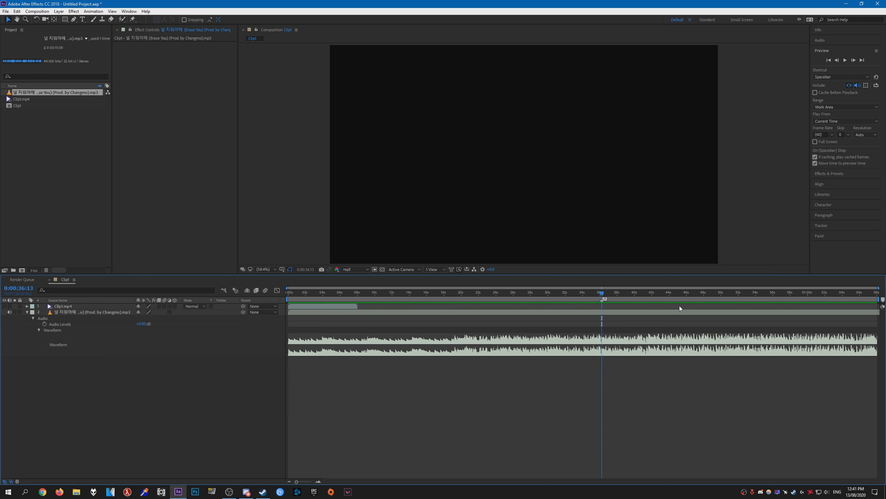
{"action": "right_click", "coordinate": [602, 300]}
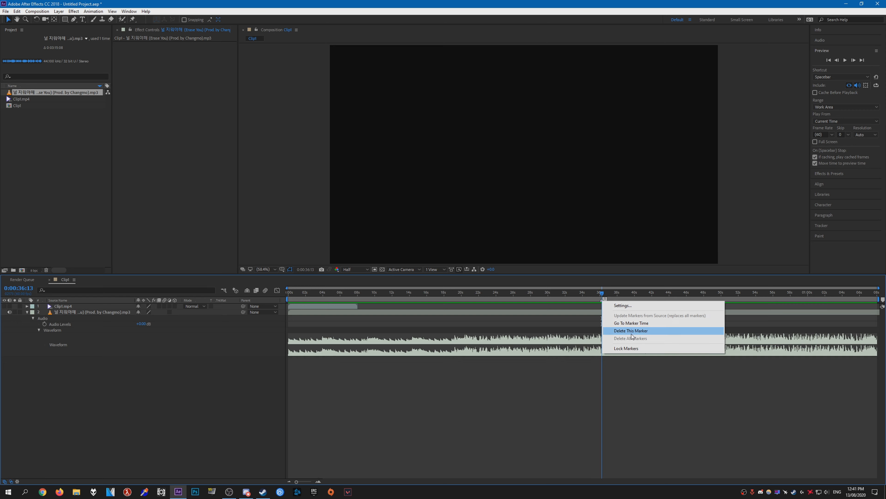
{"action": "left_click", "coordinate": [630, 330]}
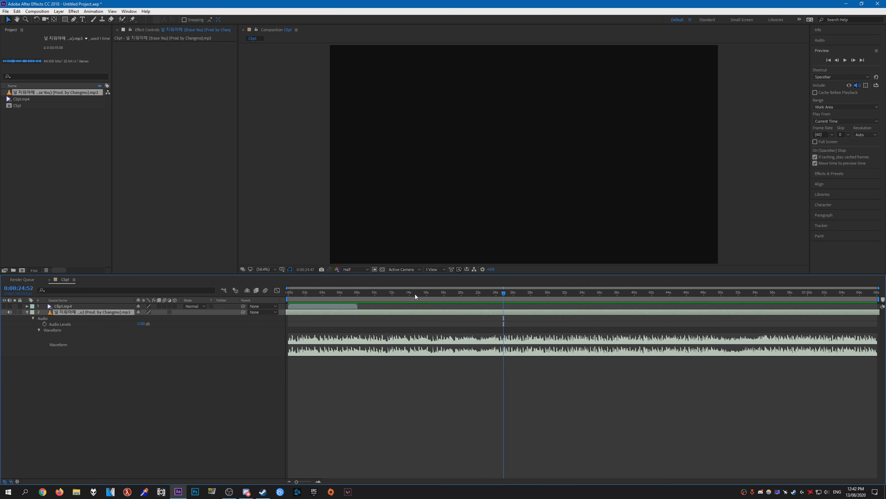
{"action": "left_click", "coordinate": [331, 292]}
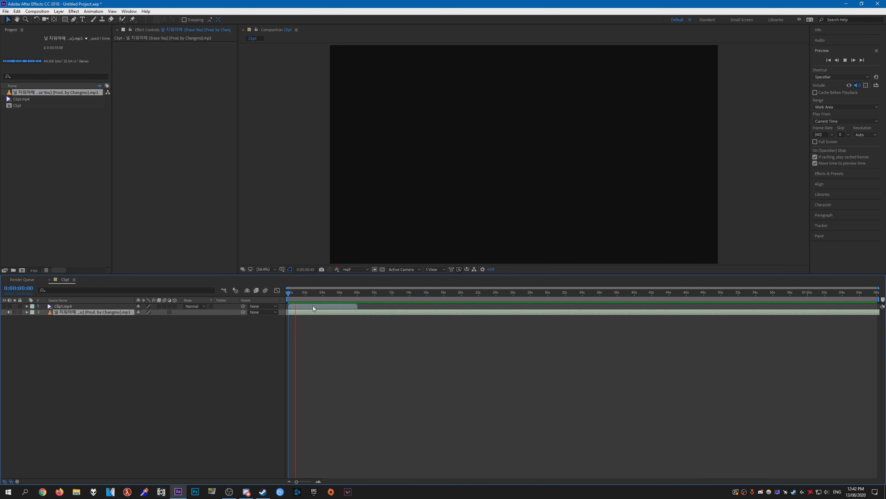
{"action": "left_click", "coordinate": [26, 312]}
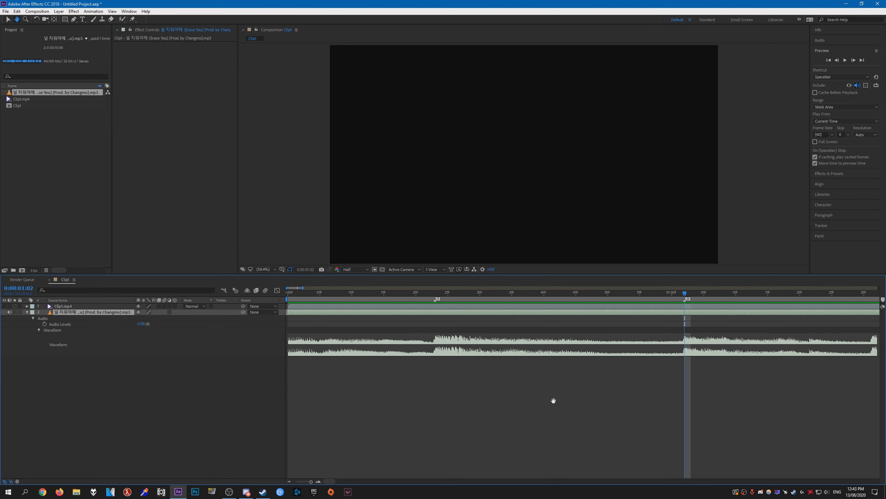
Step: Place further markers at the later beat hits across the track
{"action": "left_click", "coordinate": [547, 293]}
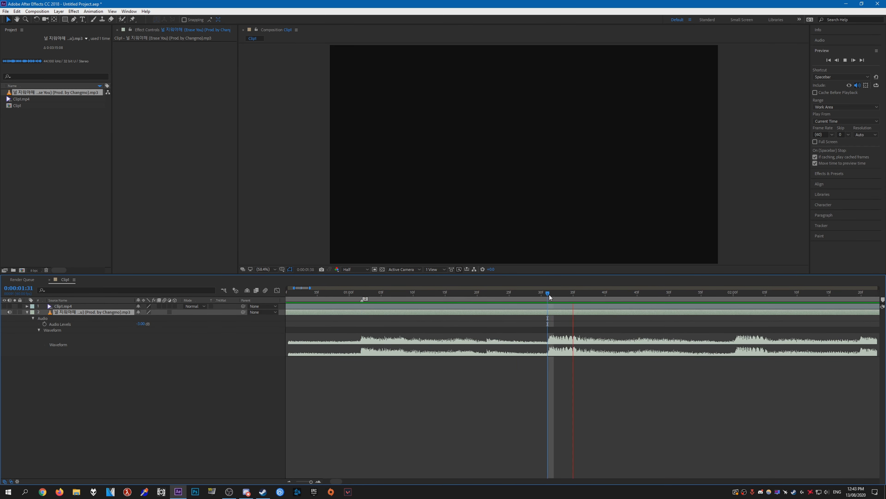
{"action": "left_click", "coordinate": [734, 292]}
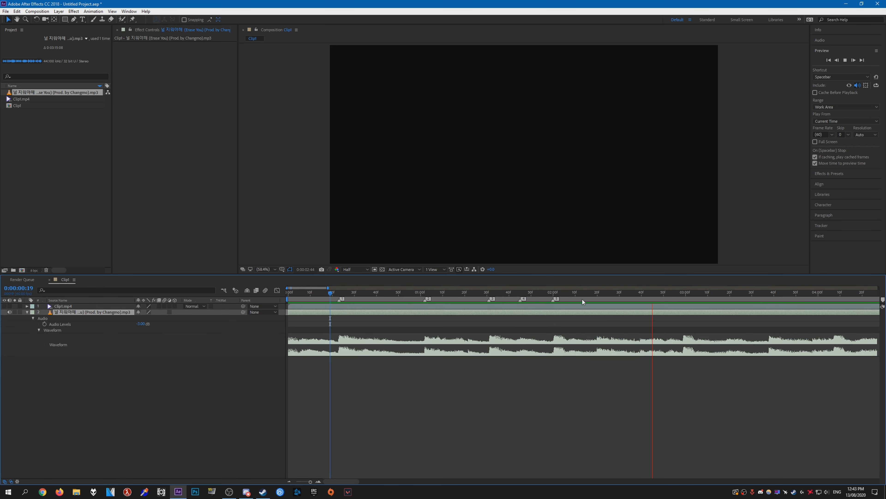
{"action": "left_click", "coordinate": [488, 293]}
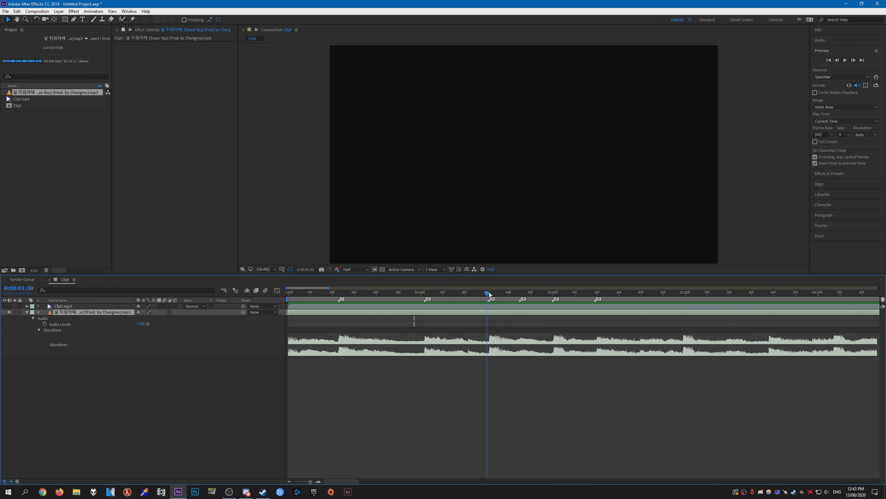
{"action": "left_click", "coordinate": [521, 292]}
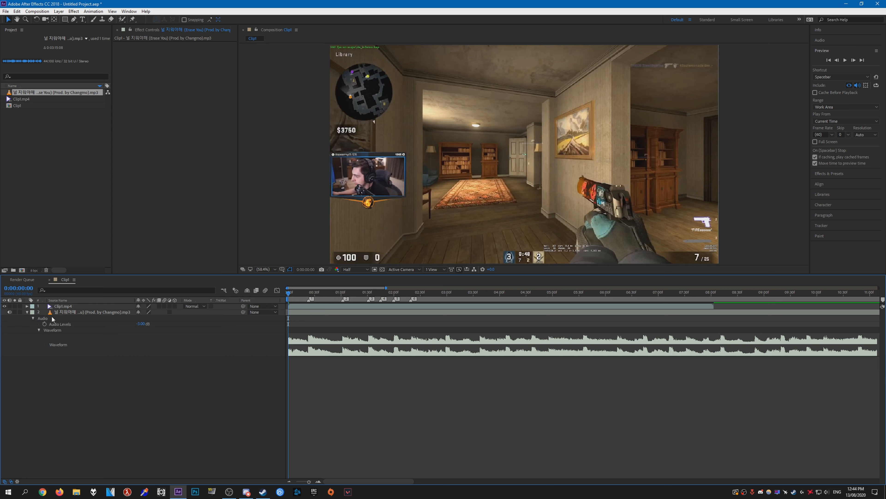
Step: Collapse the song's audio, park the time on the 0:00:01:45 marker and select Clip1.mp4
{"action": "left_click", "coordinate": [26, 312]}
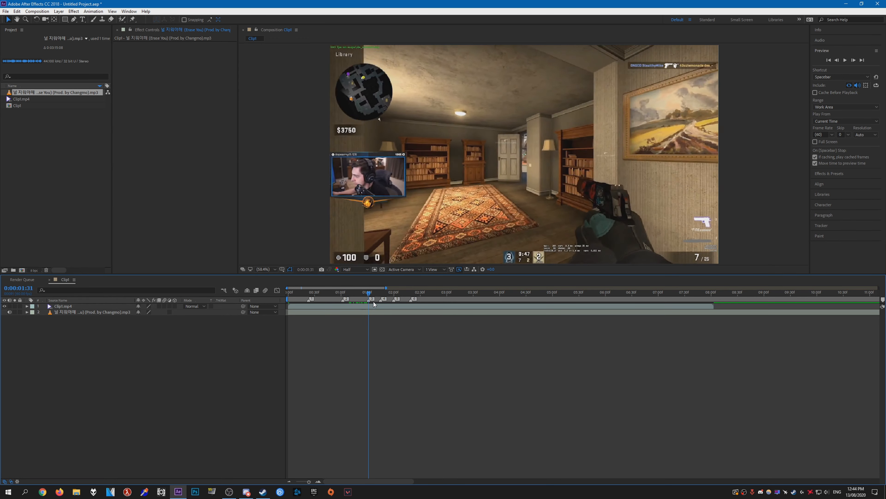
{"action": "left_click", "coordinate": [317, 292]}
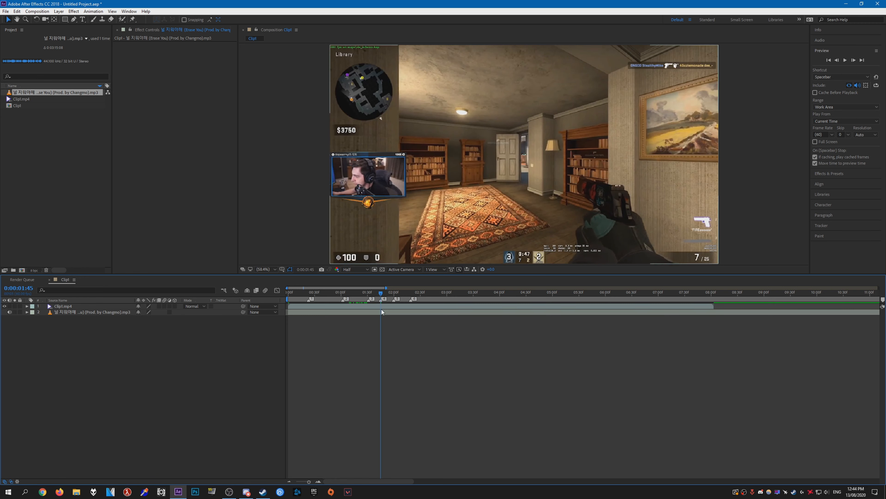
{"action": "left_click", "coordinate": [63, 306]}
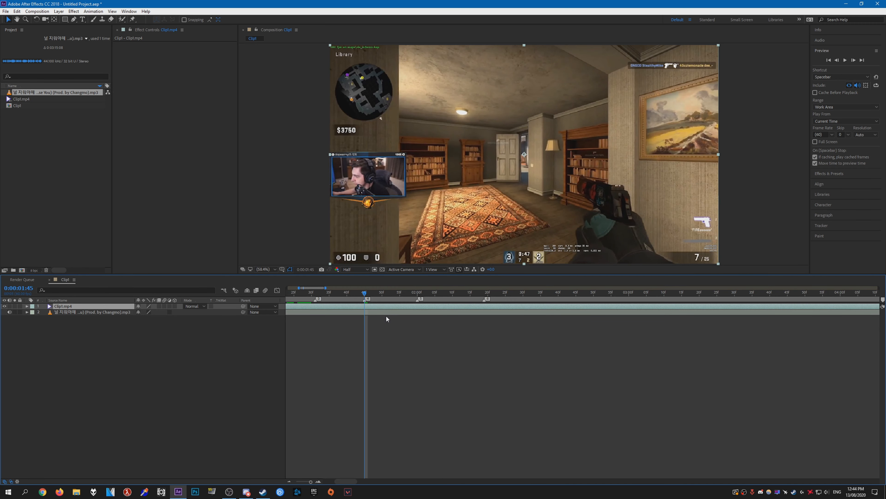
{"action": "mouse_move", "coordinate": [373, 305]}
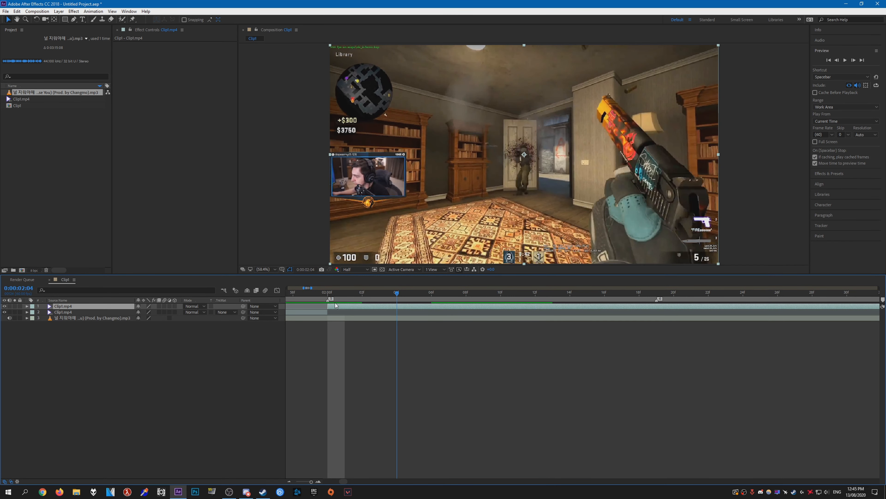
Step: Split Clip1.mp4 at the markers into three layers and select the middle piece at its start
{"action": "left_click", "coordinate": [380, 292]}
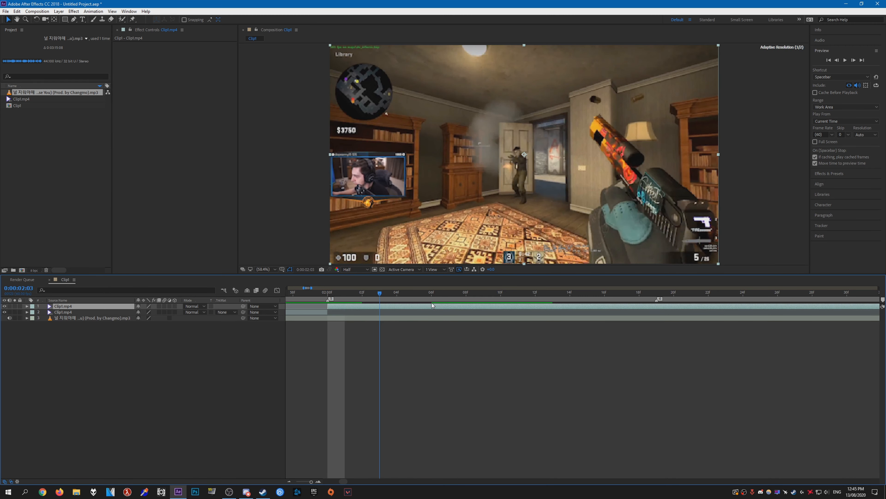
{"action": "left_click", "coordinate": [588, 307]}
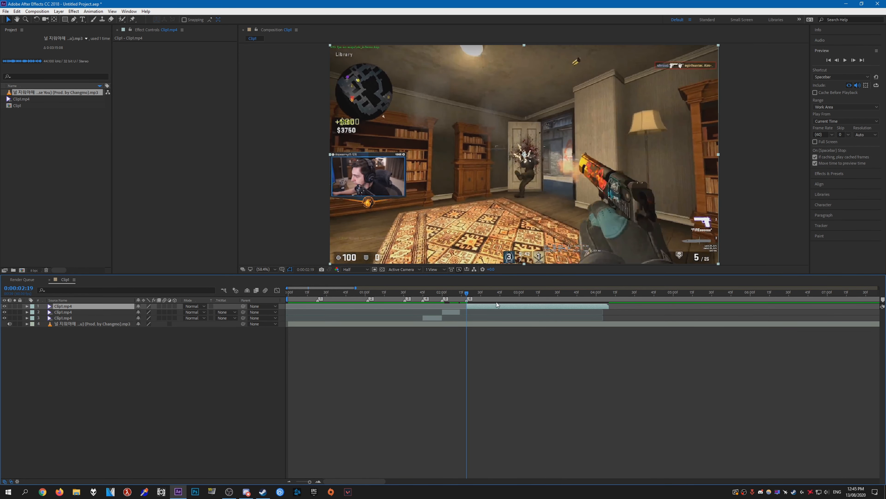
{"action": "left_click", "coordinate": [423, 292]}
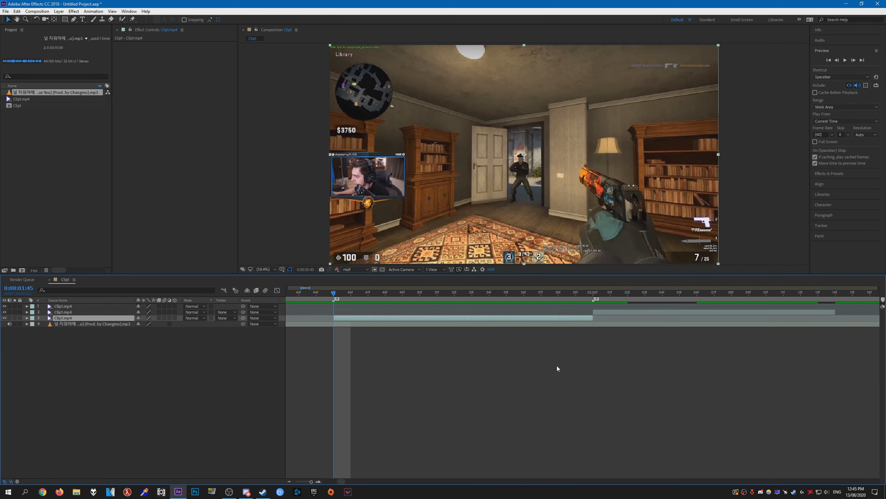
{"action": "left_click", "coordinate": [704, 292]}
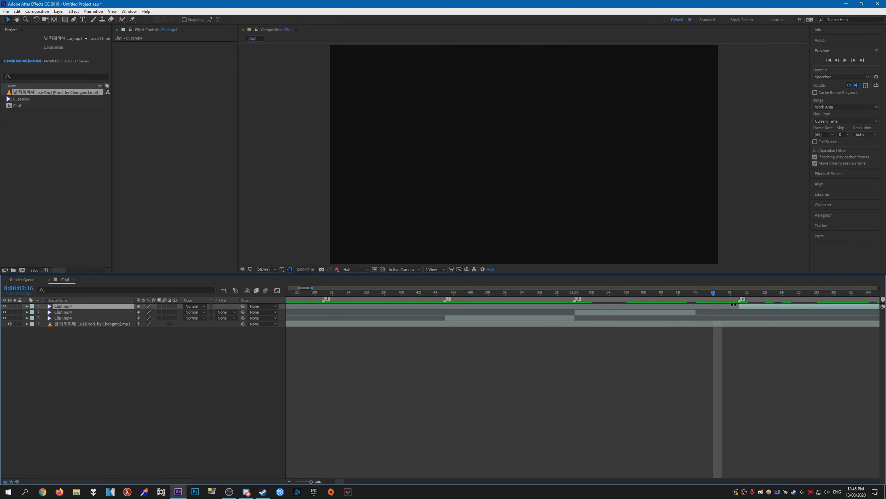
{"action": "left_click", "coordinate": [696, 293]}
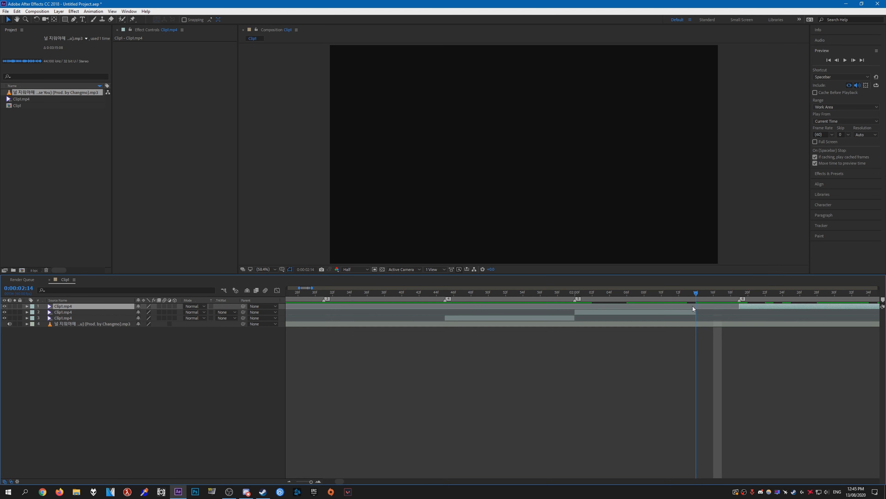
{"action": "left_click", "coordinate": [447, 293]}
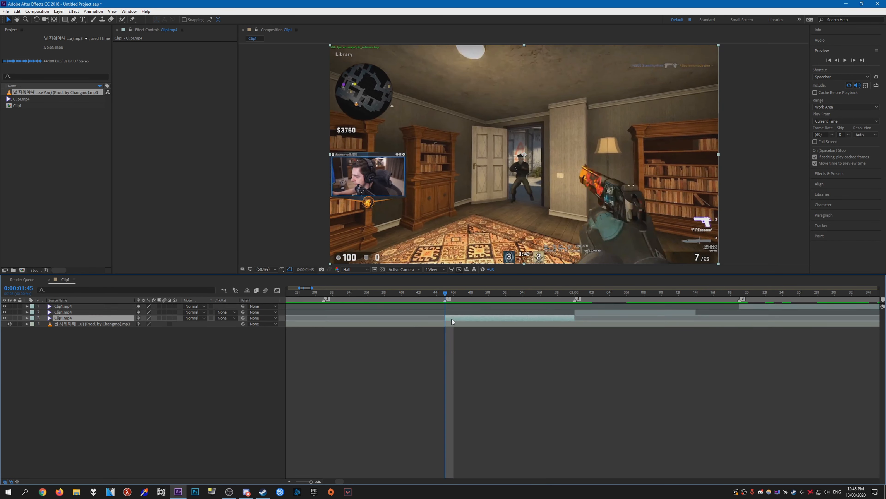
{"action": "type", "text": "tw"}
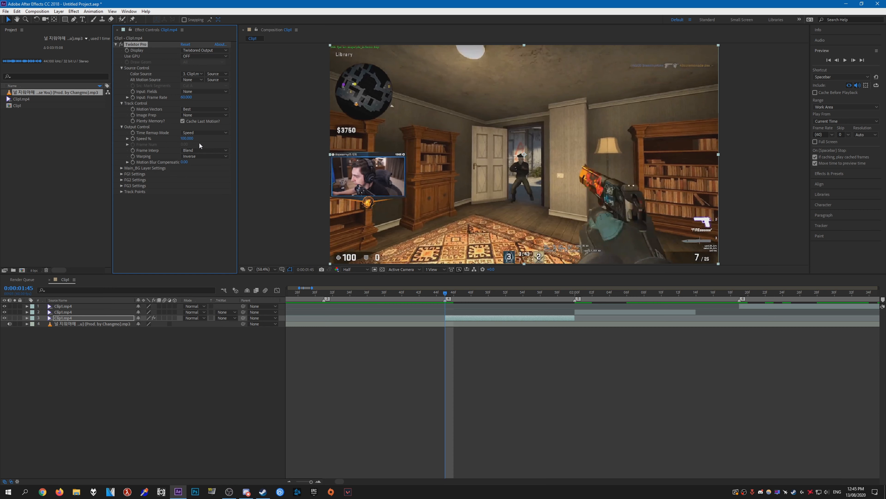
{"action": "mouse_move", "coordinate": [209, 82]}
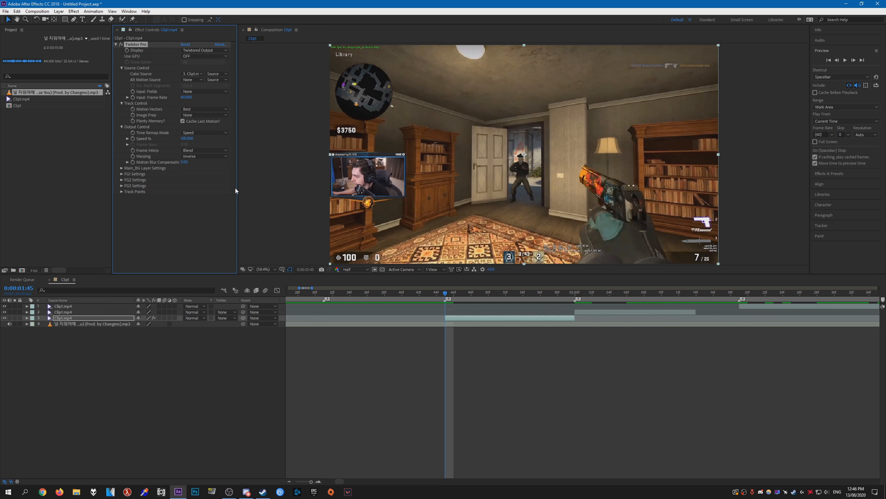
{"action": "mouse_move", "coordinate": [639, 161]}
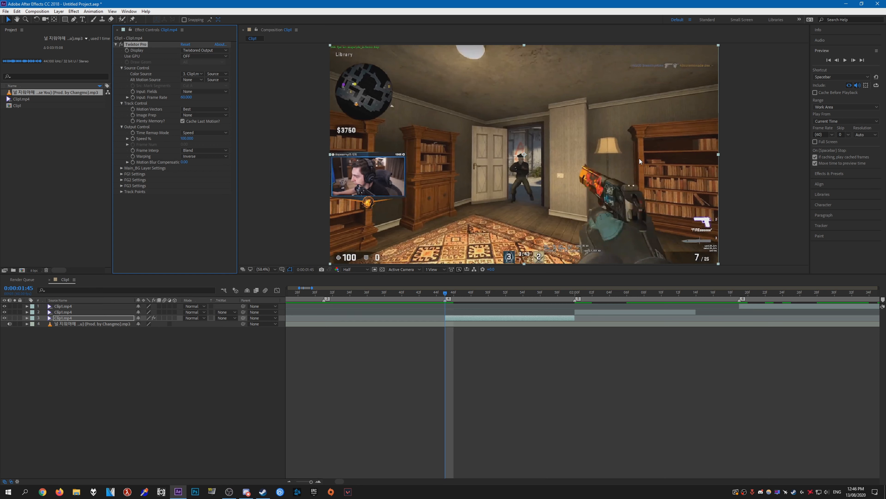
{"action": "mouse_move", "coordinate": [225, 104]}
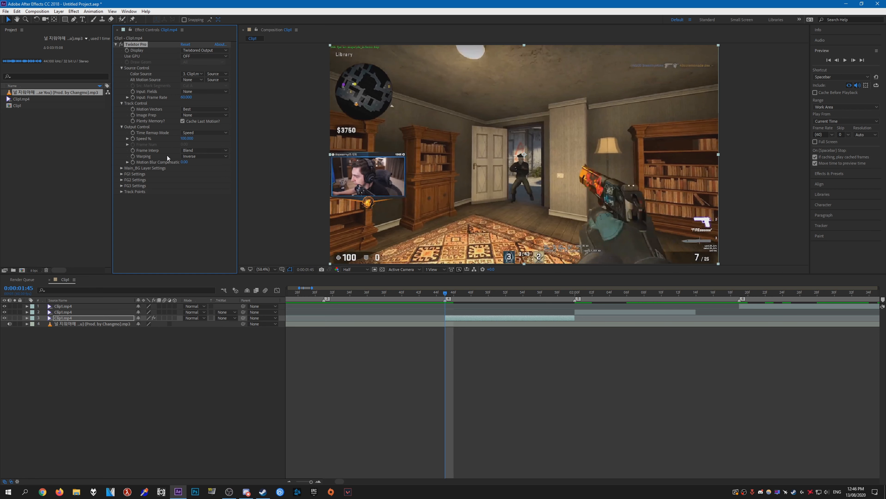
{"action": "mouse_move", "coordinate": [280, 193]}
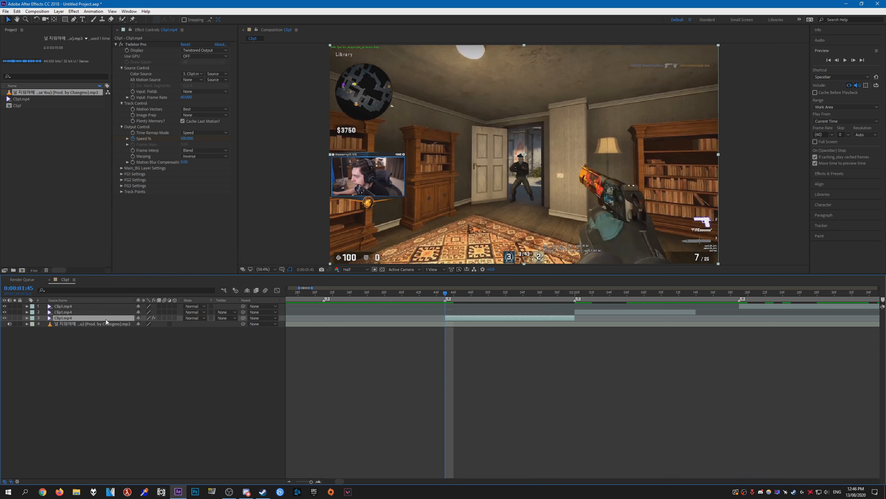
Step: Keyframe Twixtor Pro Speed % at 100, 250, 40 and 200 across the middle piece's markers
{"action": "left_click", "coordinate": [27, 318]}
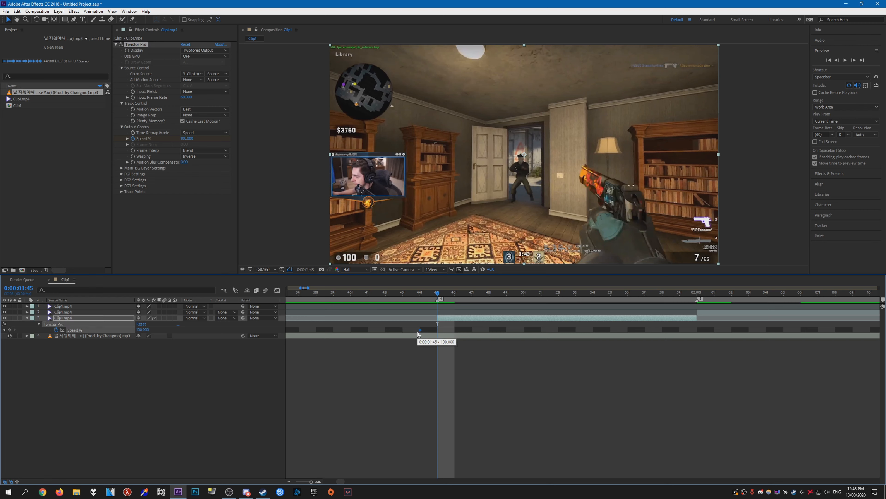
{"action": "mouse_move", "coordinate": [187, 139]}
{"action": "type", "text": "250.000"}
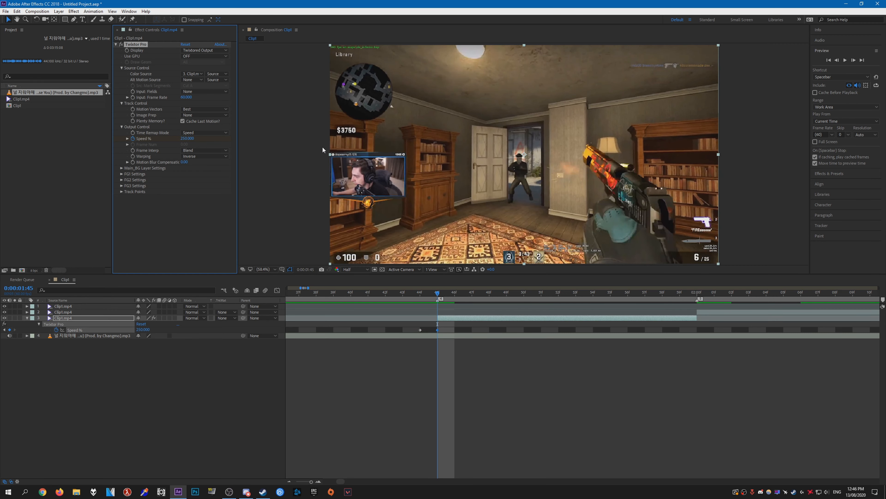
{"action": "left_click", "coordinate": [506, 292]}
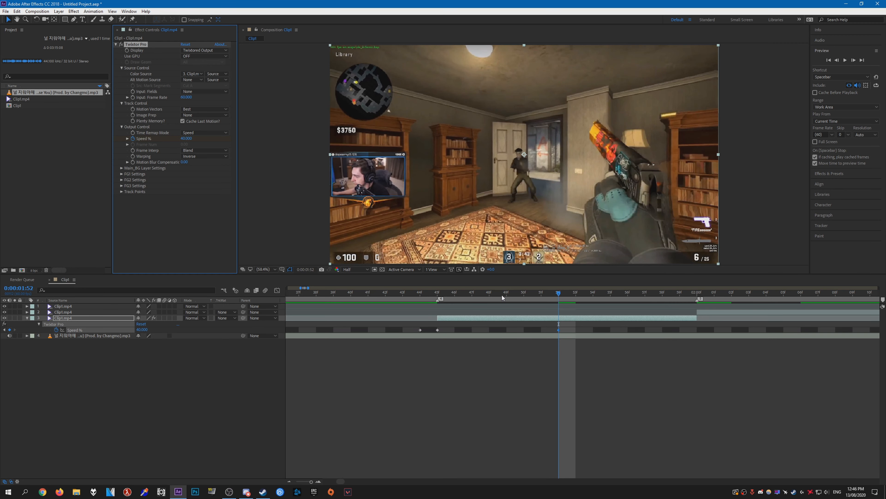
{"action": "left_click", "coordinate": [697, 292]}
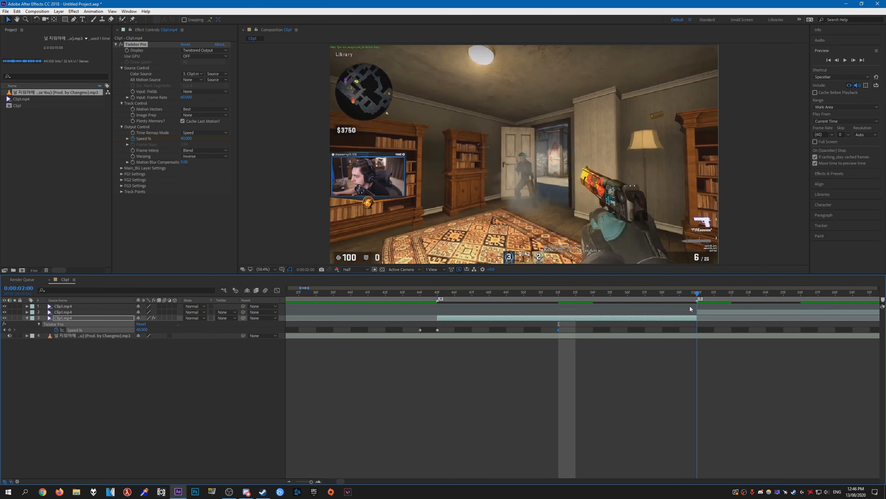
{"action": "double_click", "coordinate": [185, 139]}
{"action": "type", "text": "200.000"}
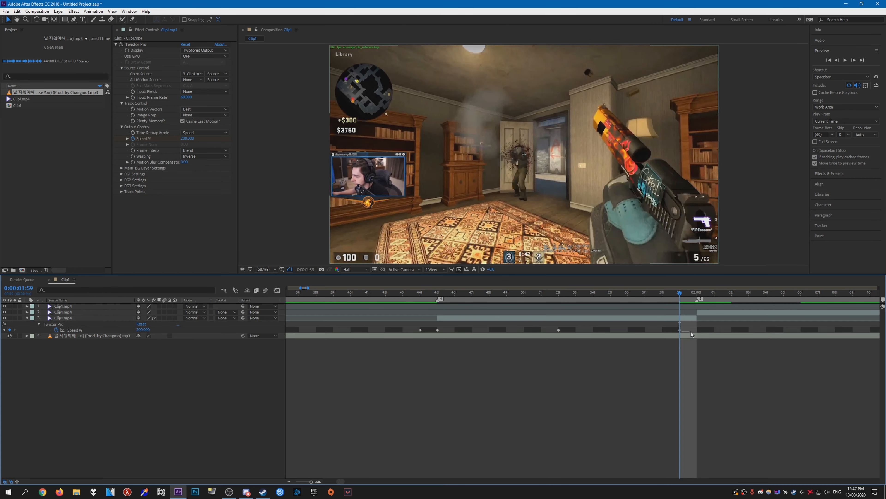
{"action": "left_click", "coordinate": [575, 292]}
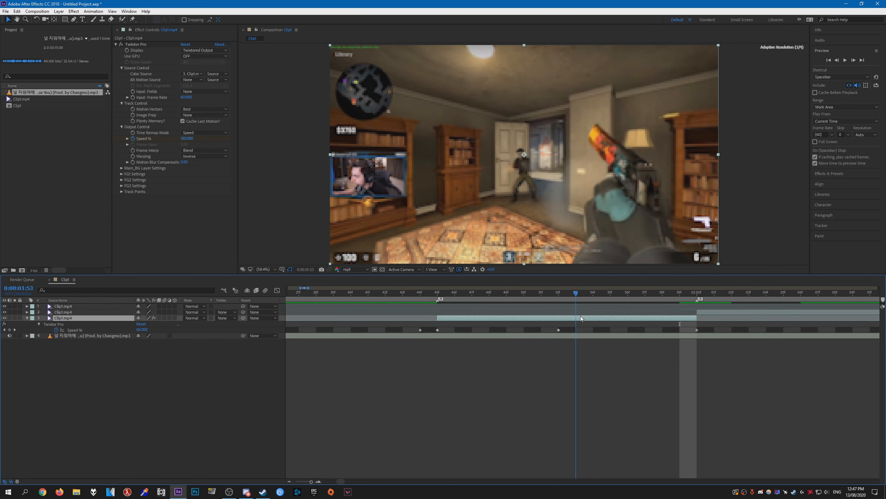
{"action": "left_click", "coordinate": [593, 292]}
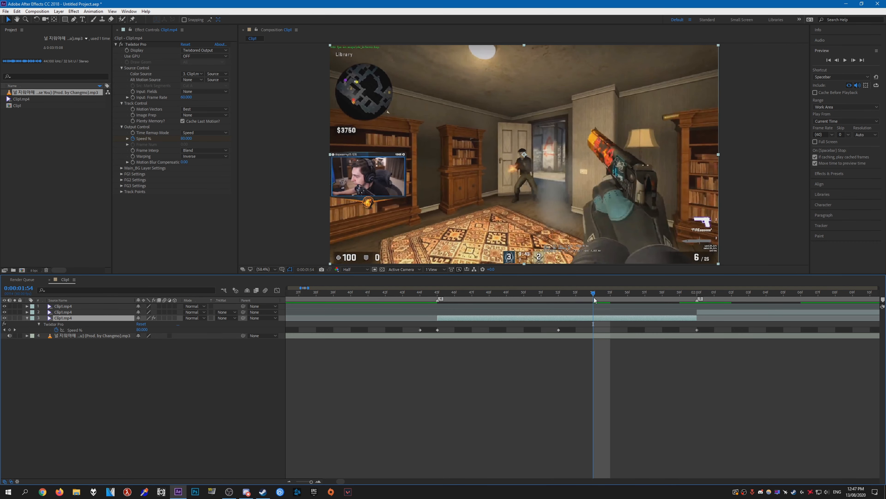
{"action": "left_click", "coordinate": [662, 292]}
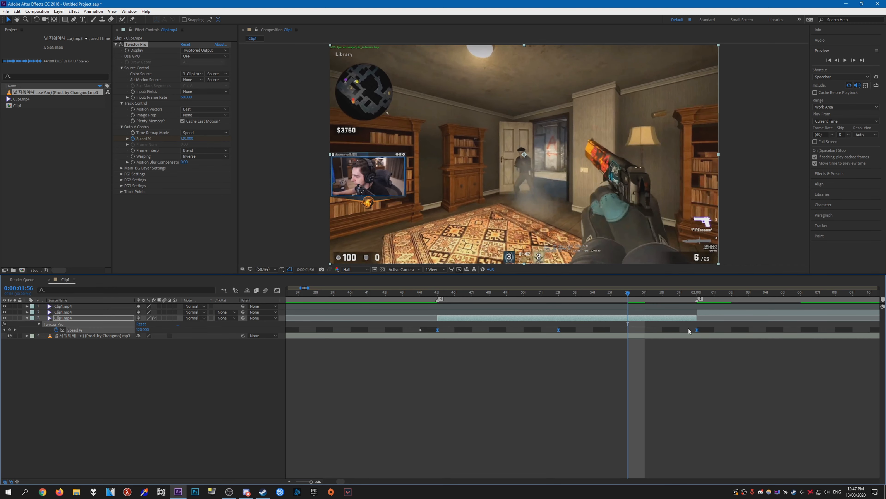
{"action": "mouse_move", "coordinate": [277, 292]}
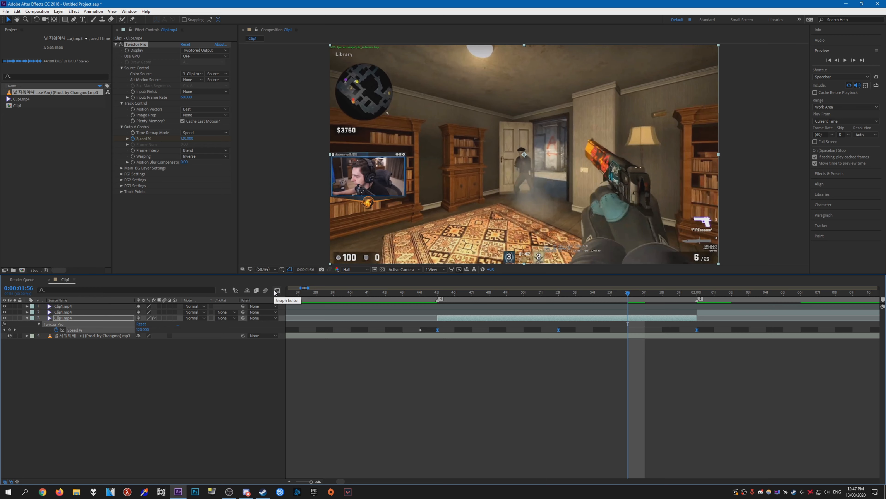
Step: Easy-ease the Speed % keyframes and shape the curve in the Graph Editor
{"action": "left_click", "coordinate": [276, 291]}
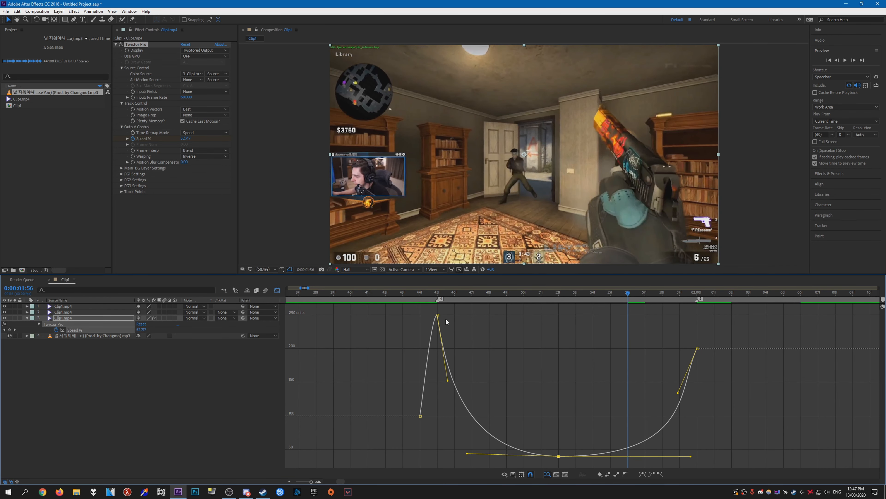
{"action": "mouse_move", "coordinate": [536, 451]}
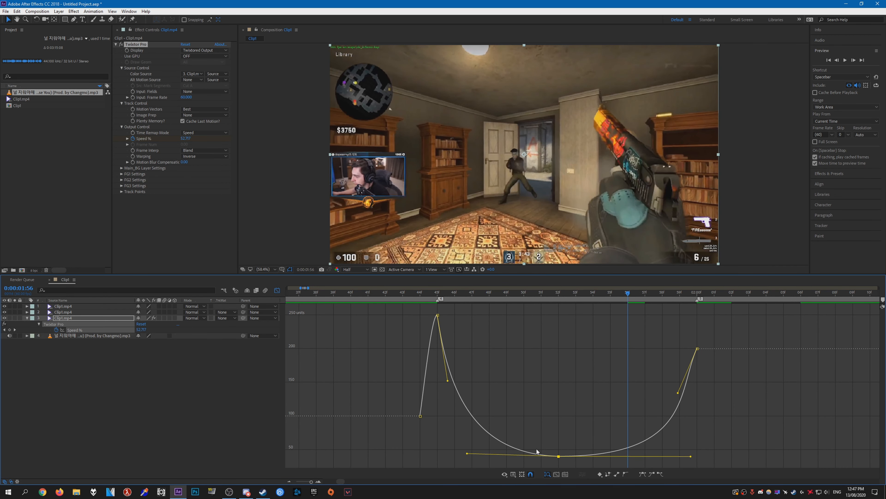
{"action": "left_click", "coordinate": [546, 474]}
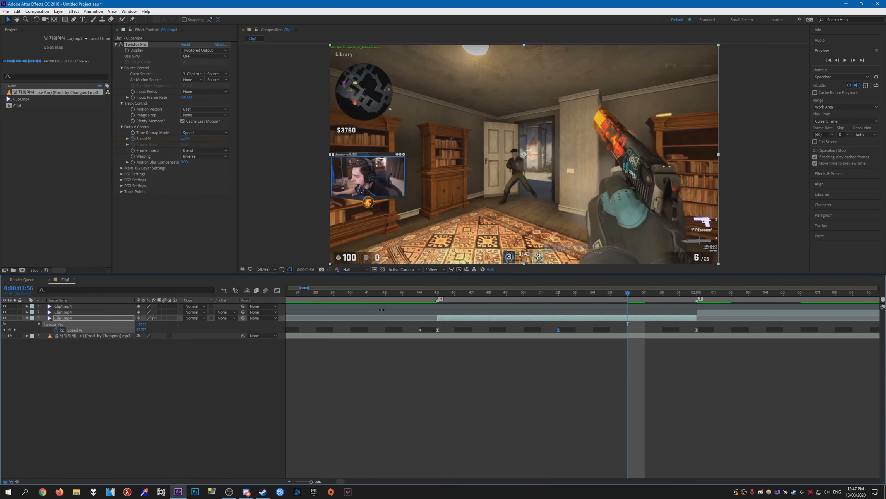
Step: Scrub through the middle piece to preview the eased speed ramp around the cuts
{"action": "left_click", "coordinate": [541, 292]}
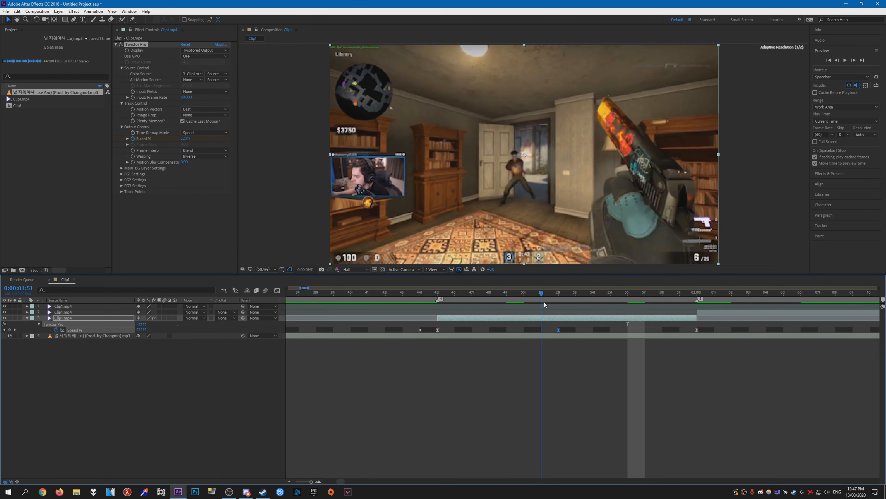
{"action": "left_click", "coordinate": [680, 292]}
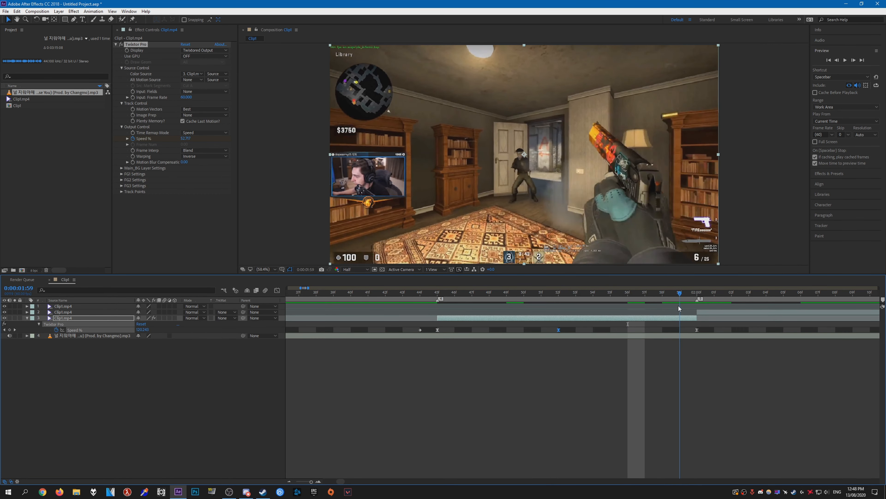
{"action": "left_click", "coordinate": [714, 293]}
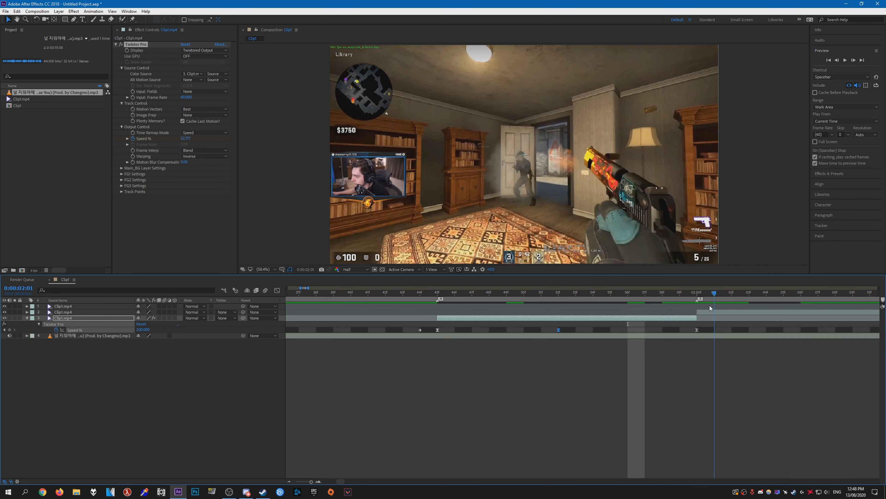
{"action": "left_click", "coordinate": [697, 293]}
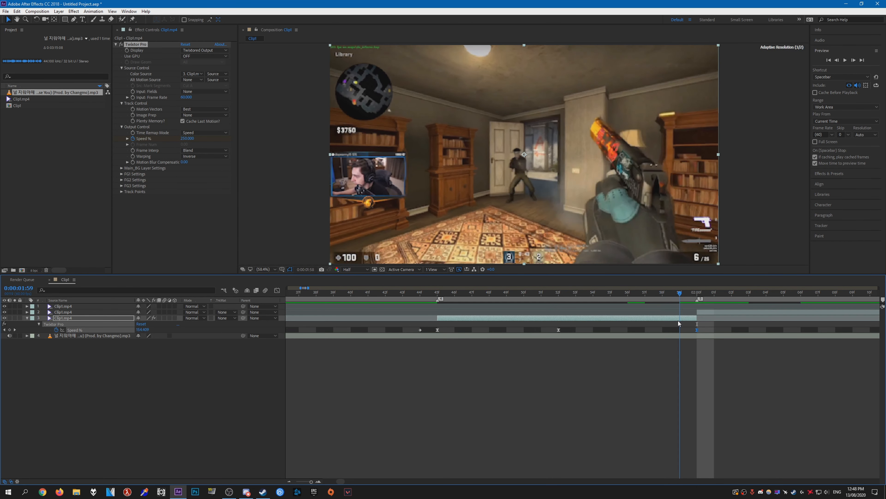
{"action": "left_click", "coordinate": [437, 291]}
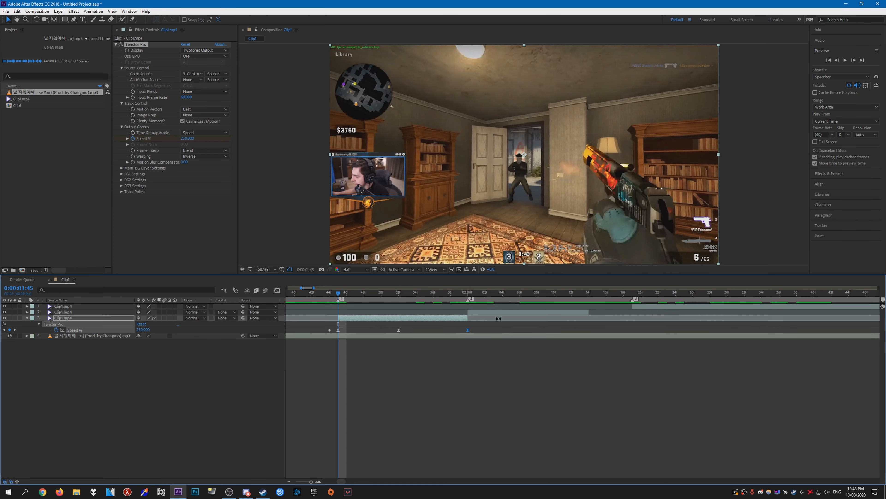
Step: Apply Twixtor Pro to layer 2 and keyframe Speed % from 100 down to 50 then up to 200
{"action": "type", "text": "twix"}
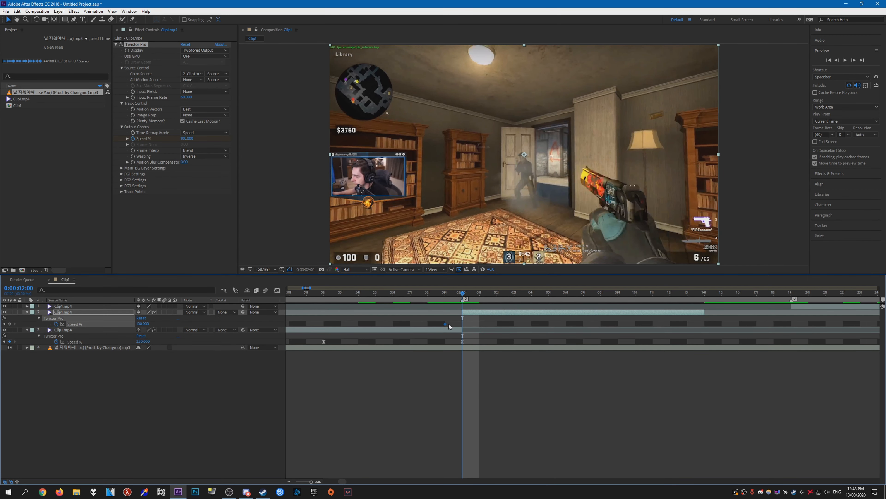
{"action": "double_click", "coordinate": [187, 139]}
{"action": "type", "text": "50.000"}
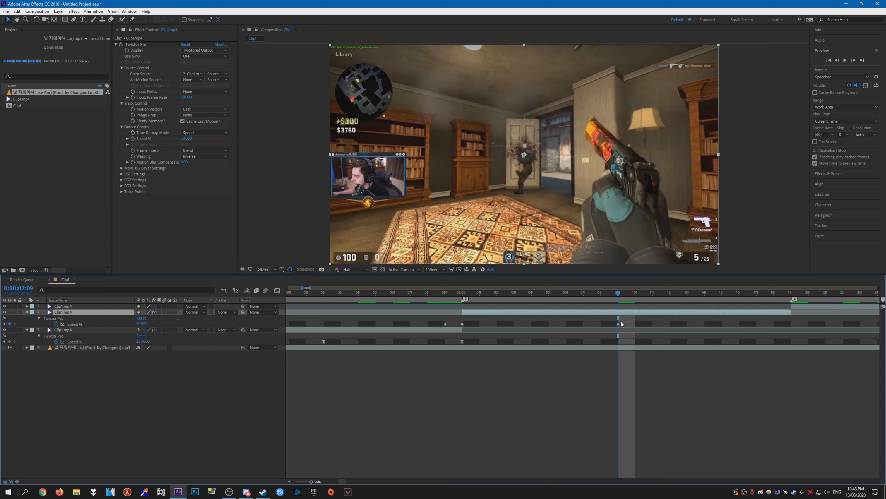
{"action": "left_click", "coordinate": [722, 292]}
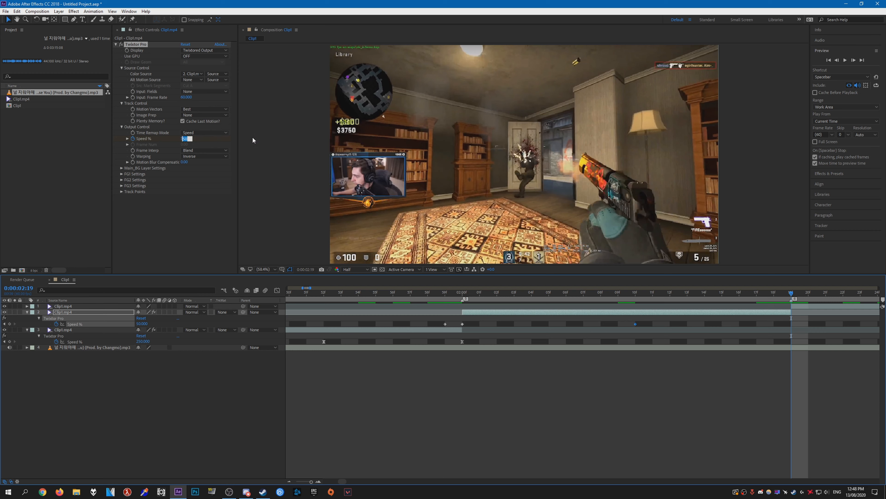
{"action": "type", "text": "200.000"}
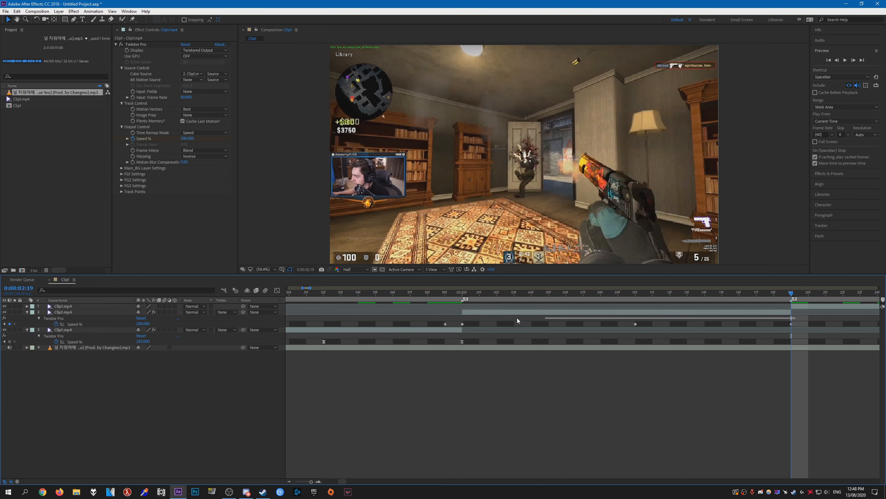
{"action": "left_click", "coordinate": [63, 312]}
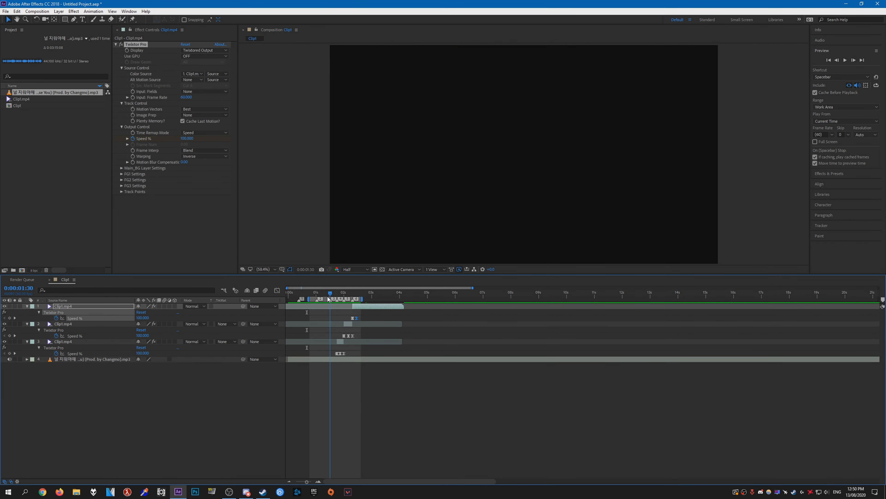
{"action": "left_click", "coordinate": [317, 292]}
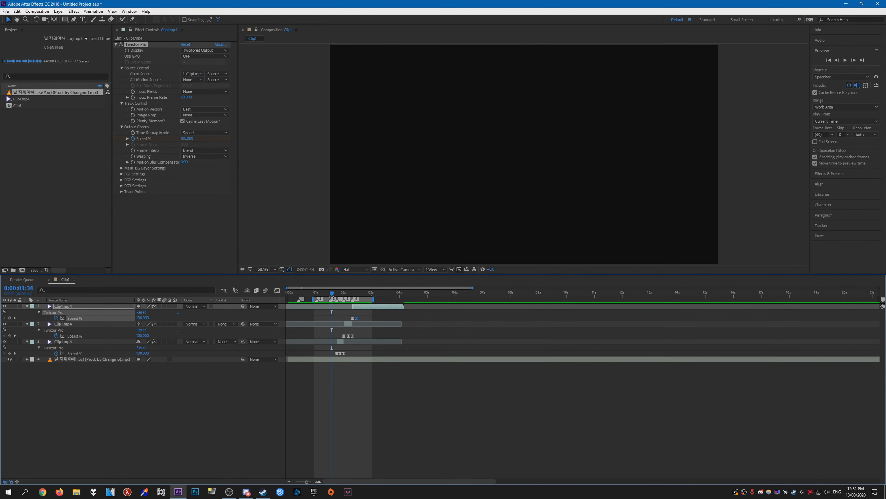
{"action": "left_click", "coordinate": [369, 292]}
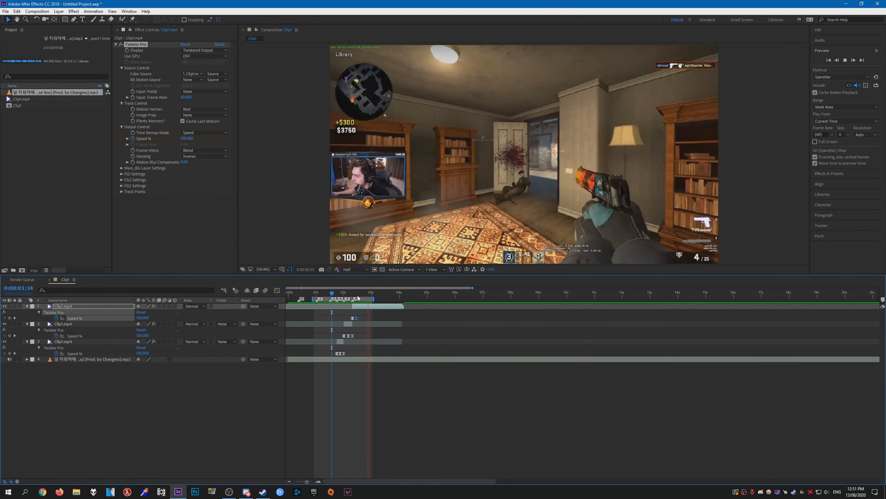
{"action": "left_click", "coordinate": [338, 299]}
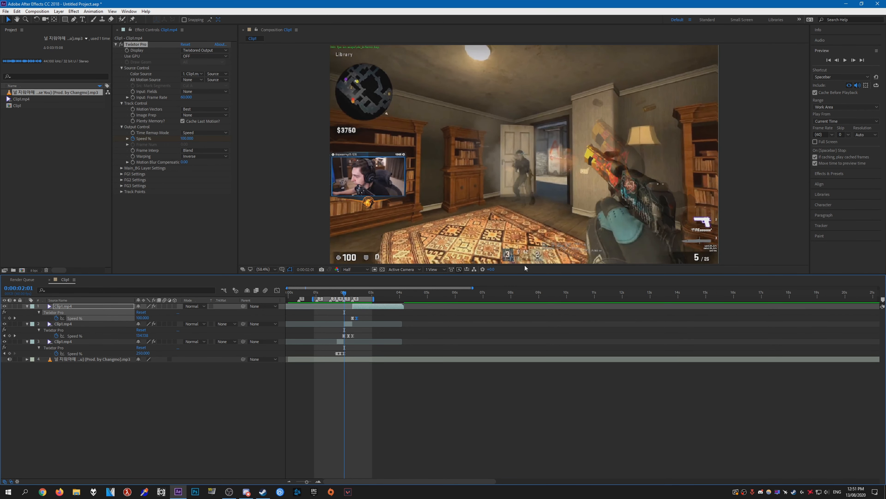
{"action": "mouse_move", "coordinate": [404, 305]}
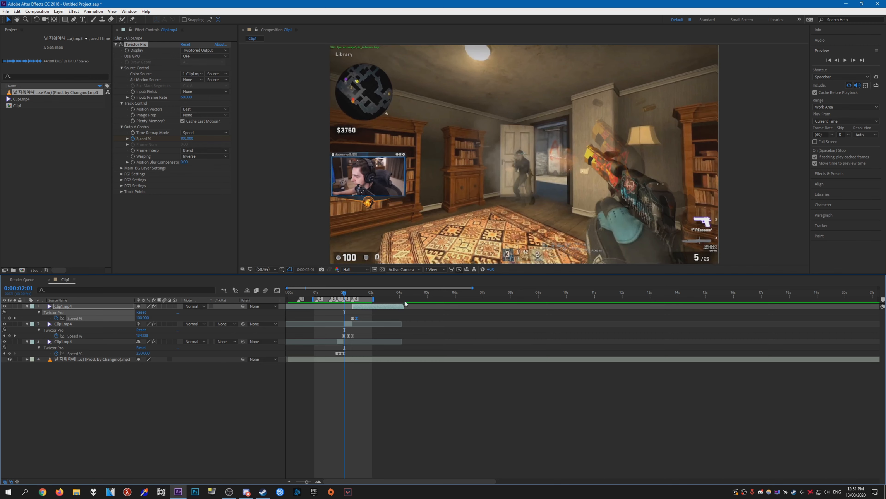
{"action": "mouse_move", "coordinate": [343, 294]}
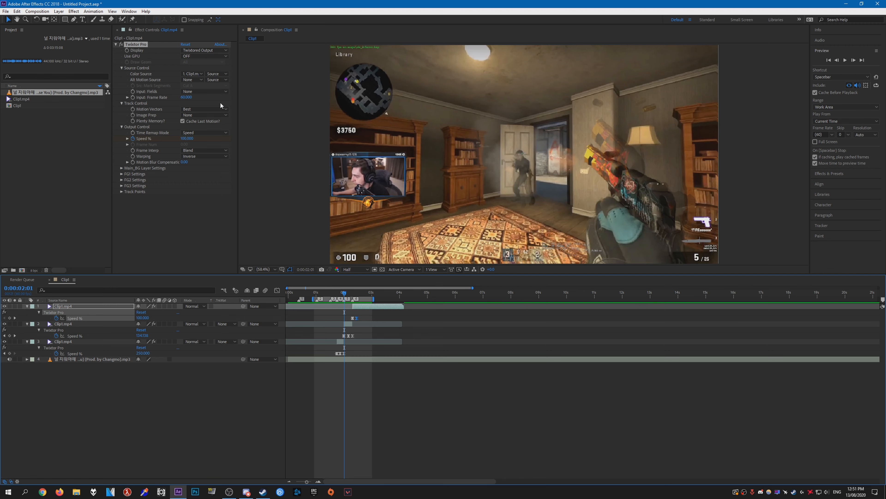
{"action": "mouse_move", "coordinate": [637, 195]}
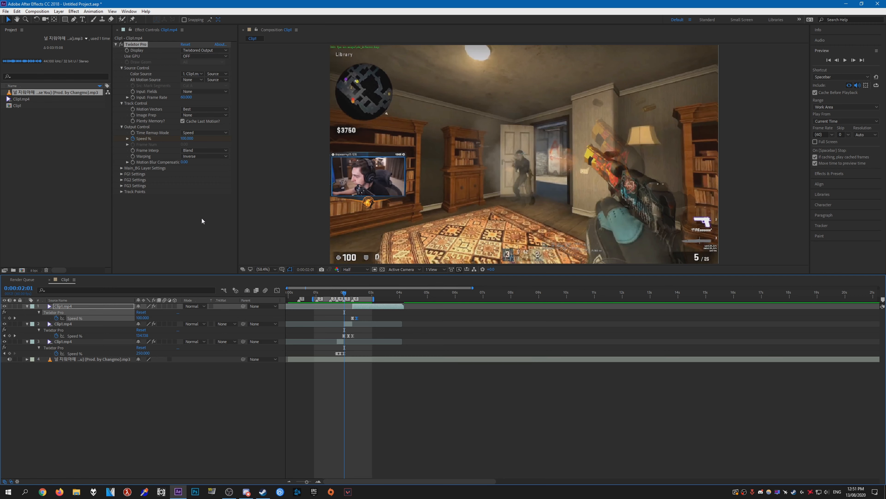
{"action": "left_click", "coordinate": [351, 294]}
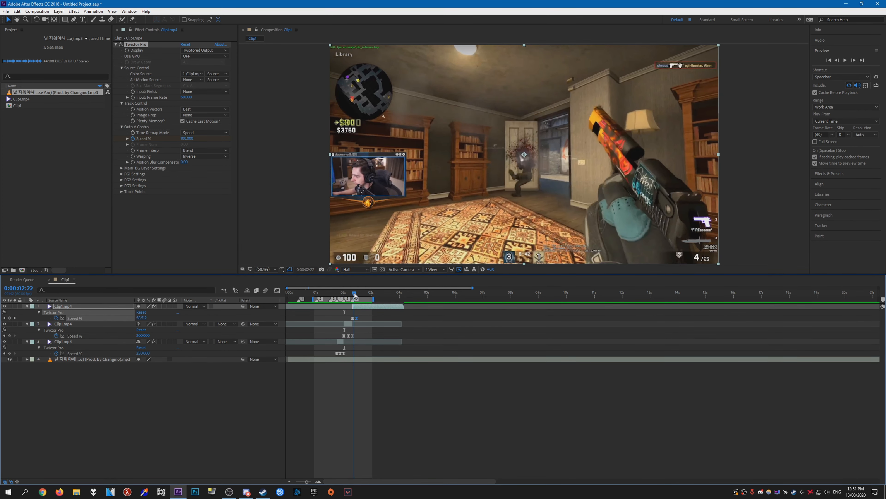
{"action": "left_click", "coordinate": [343, 293]}
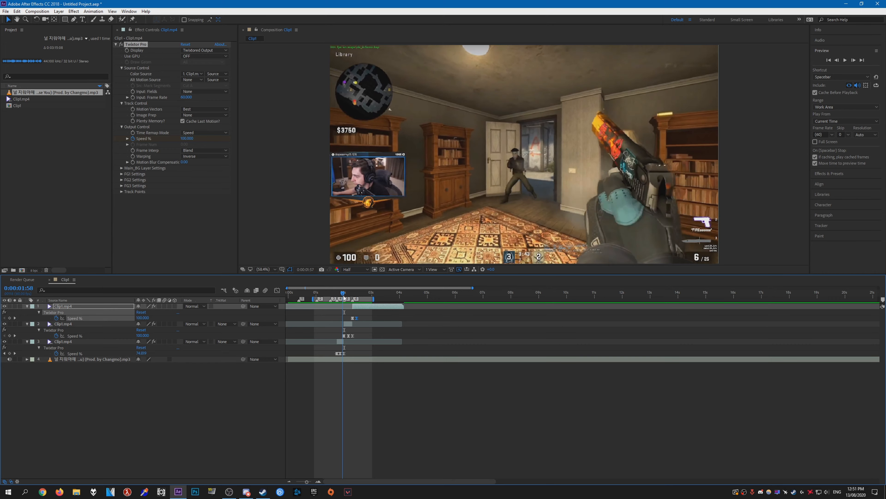
{"action": "left_click", "coordinate": [345, 293]}
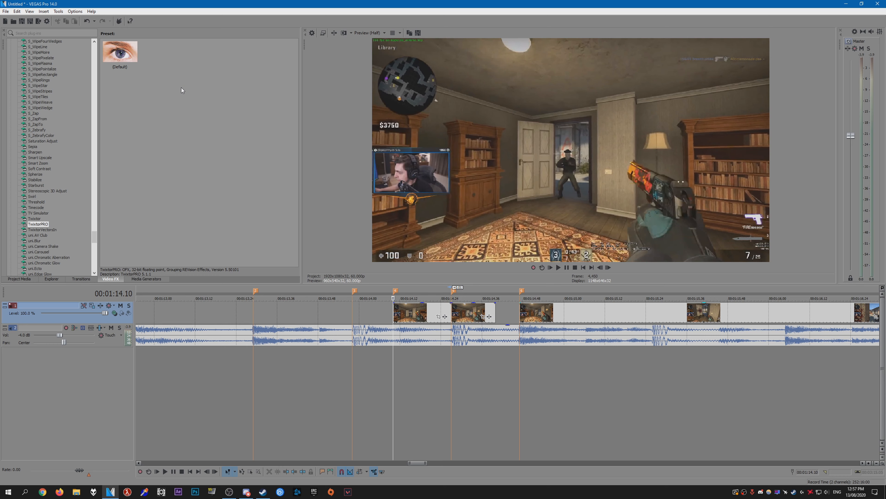
{"action": "mouse_move", "coordinate": [442, 378]}
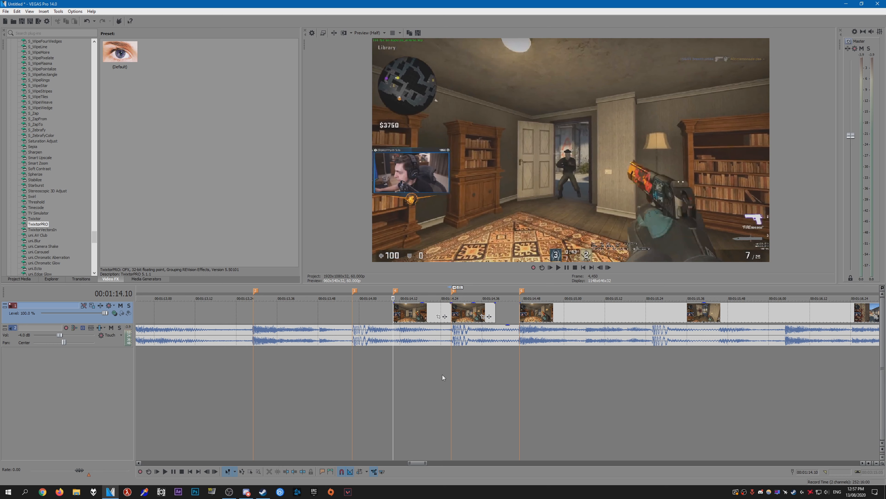
{"action": "mouse_move", "coordinate": [609, 311]}
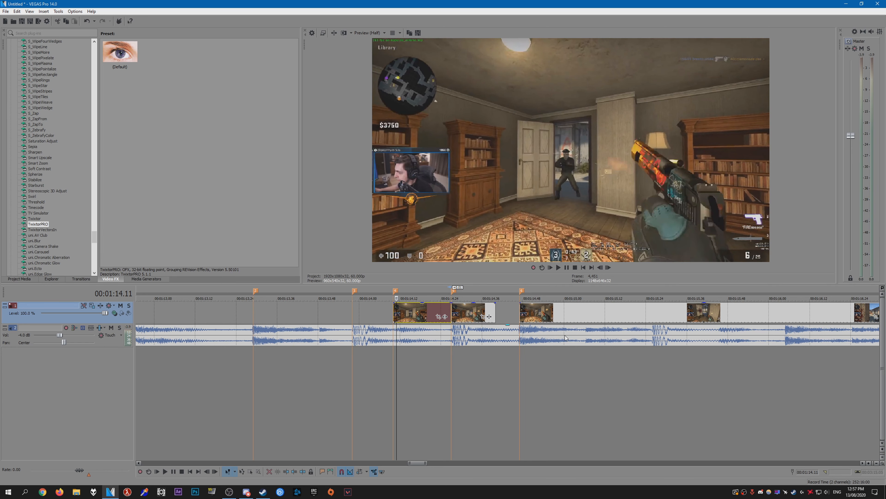
Step: Bring up the TwixtorPRO Video Event FX settings for the CS:GO clip
{"action": "left_click", "coordinate": [120, 52]}
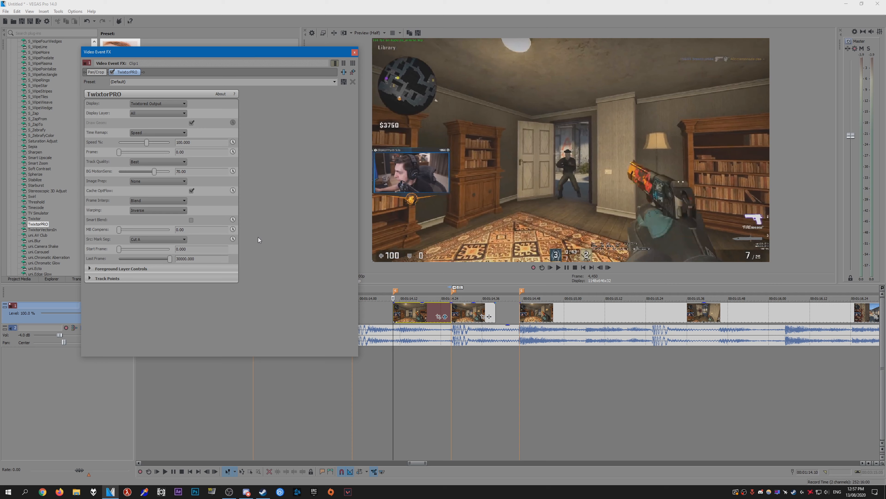
{"action": "mouse_move", "coordinate": [276, 153]}
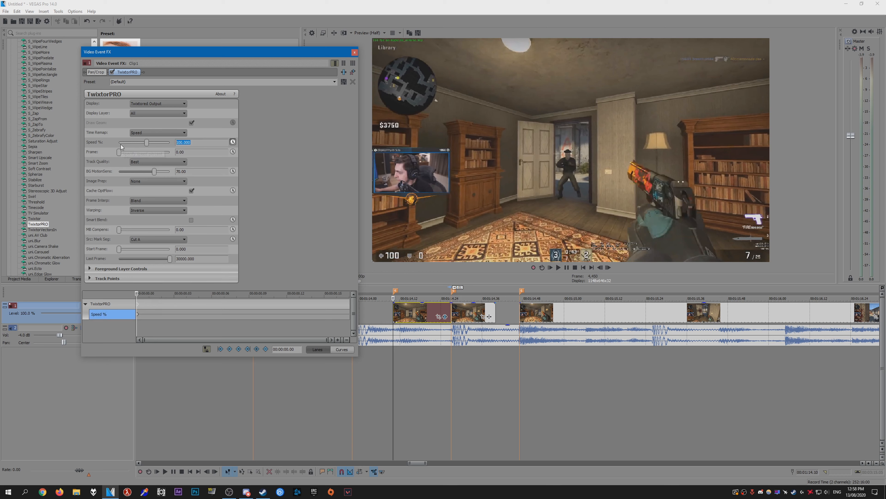
{"action": "mouse_move", "coordinate": [149, 142]}
{"action": "type", "text": "200.000"}
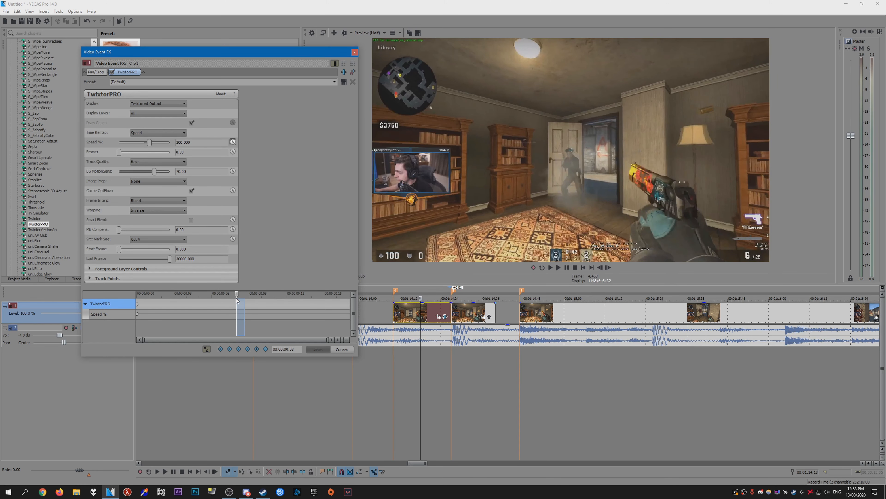
Step: Set the clip's TwixtorPRO Speed % to 200 and keyframe it across the clip
{"action": "triple_click", "coordinate": [201, 142]}
{"action": "type", "text": "200"}
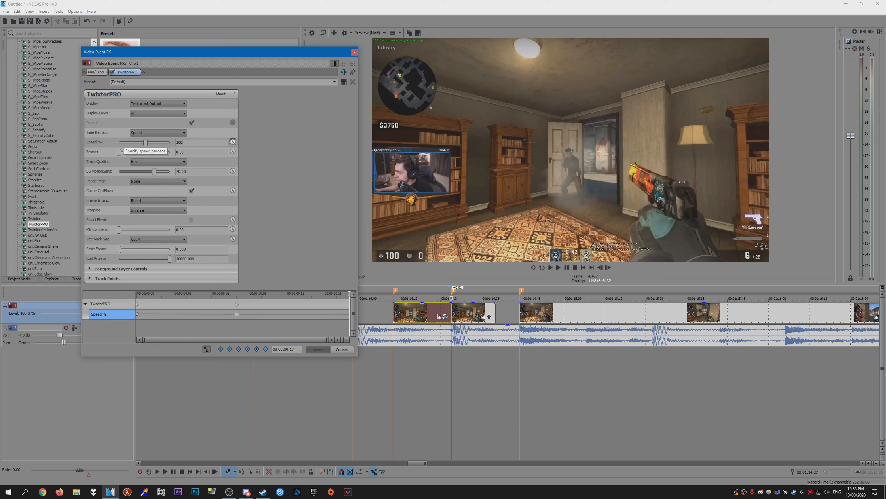
{"action": "triple_click", "coordinate": [198, 142]}
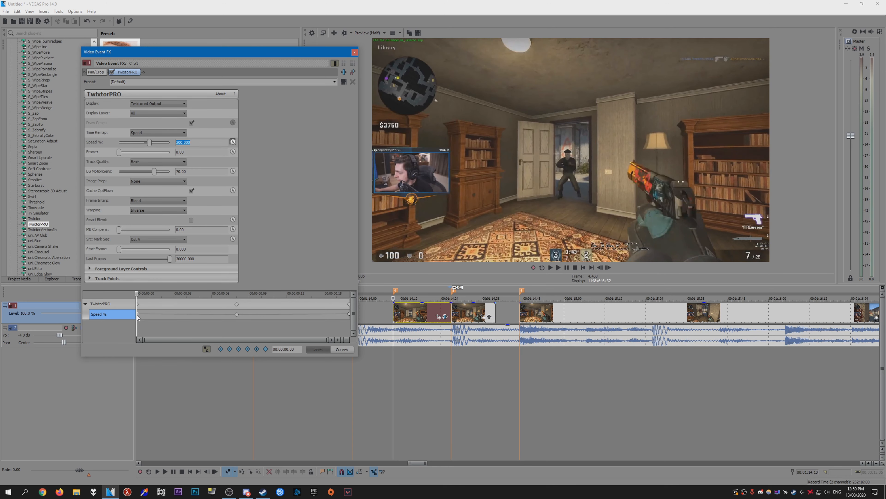
Step: Ease the first keyframe, drop the middle keyframe to 50%, and close Video Event FX
{"action": "right_click", "coordinate": [139, 317]}
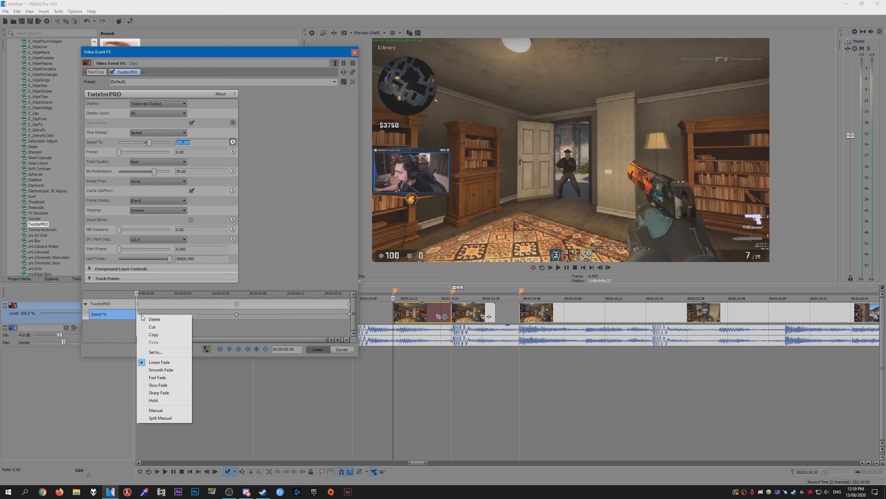
{"action": "mouse_move", "coordinate": [164, 378]}
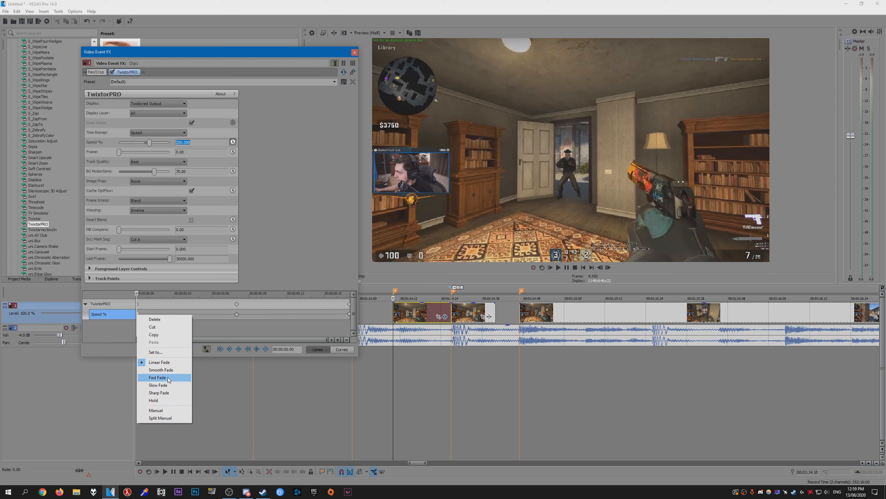
{"action": "mouse_move", "coordinate": [164, 400]}
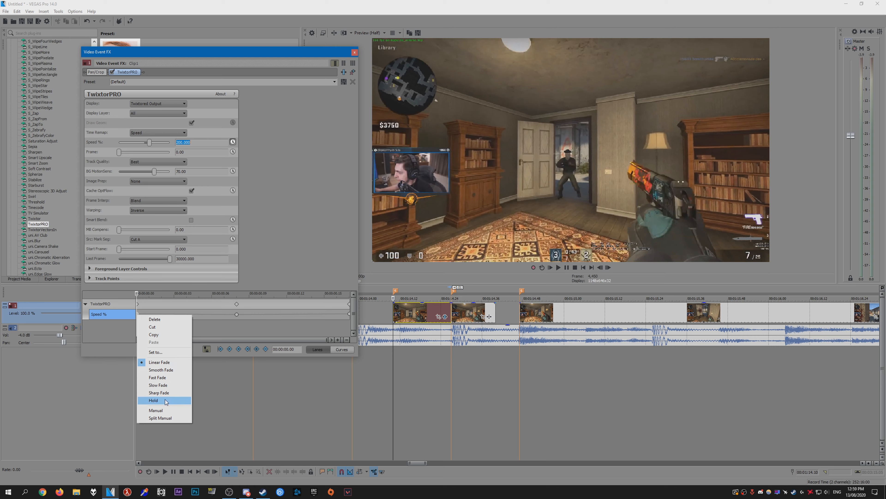
{"action": "mouse_move", "coordinate": [163, 378]}
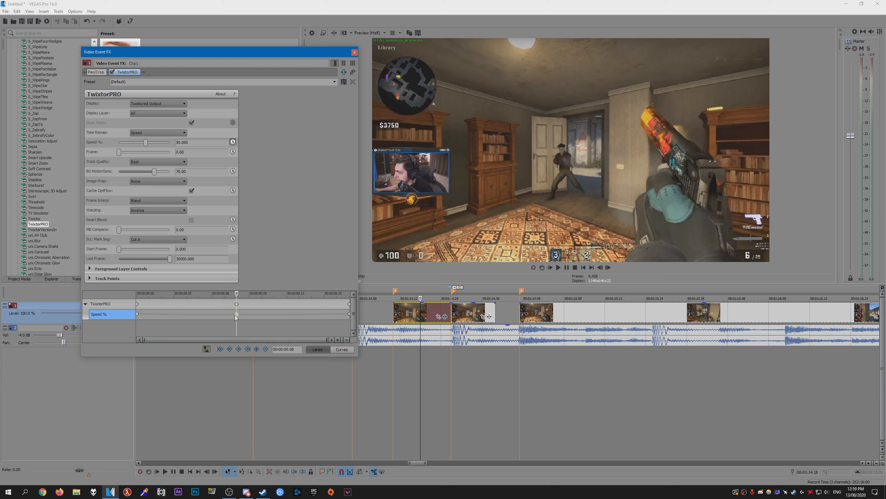
{"action": "left_click_drag", "start_coordinate": [236, 304], "coordinate": [280, 304]}
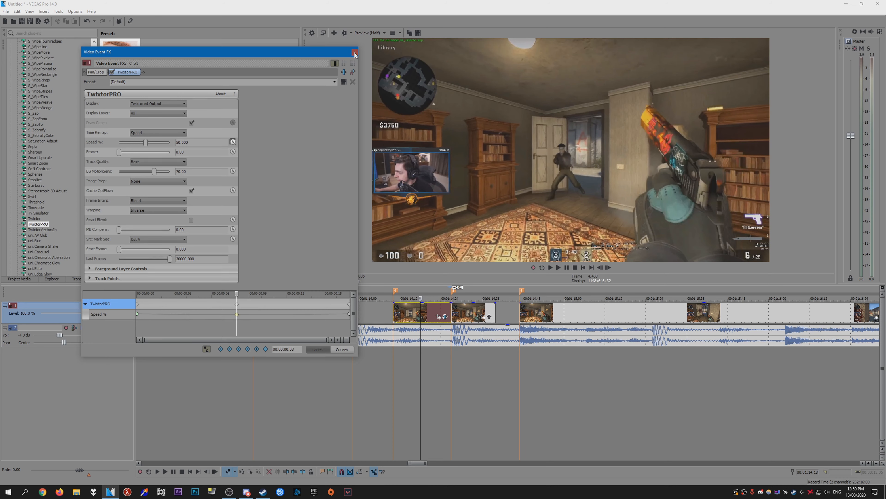
{"action": "left_click", "coordinate": [354, 52]}
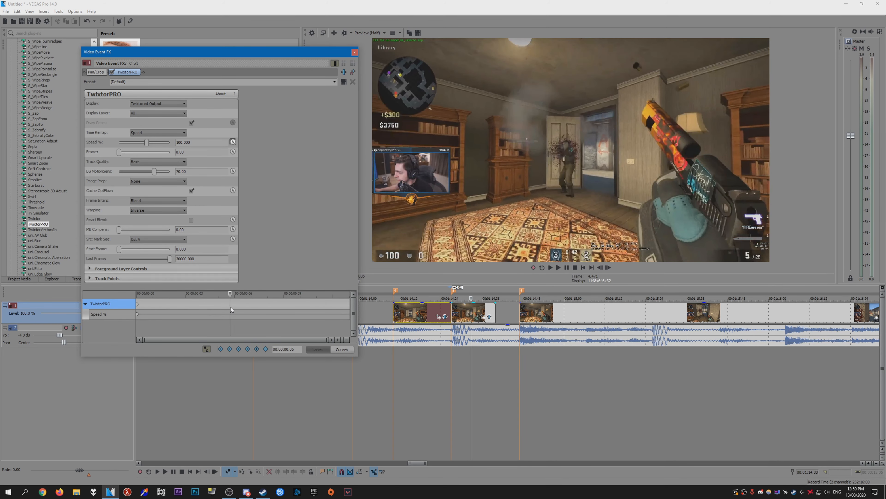
{"action": "left_click", "coordinate": [355, 51]}
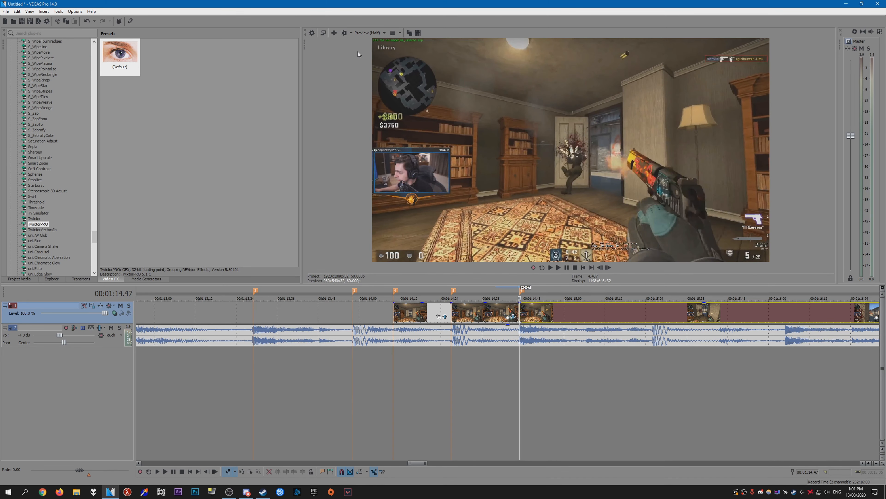
{"action": "mouse_move", "coordinate": [573, 320]}
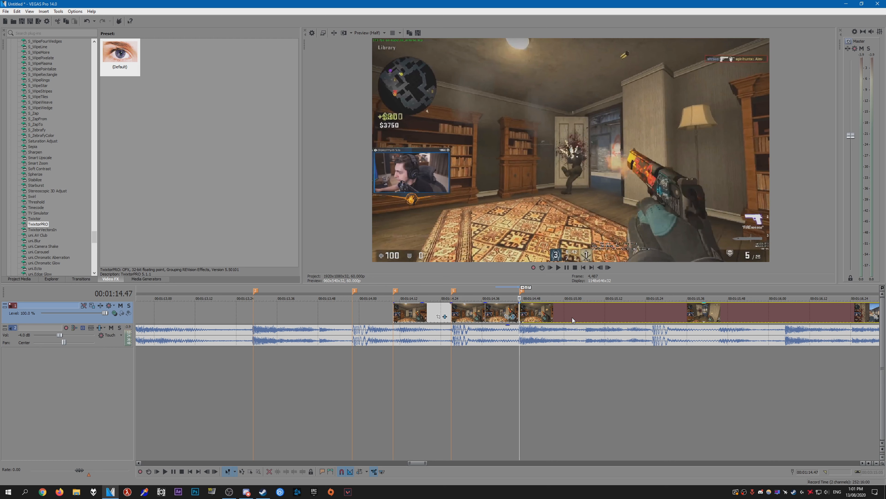